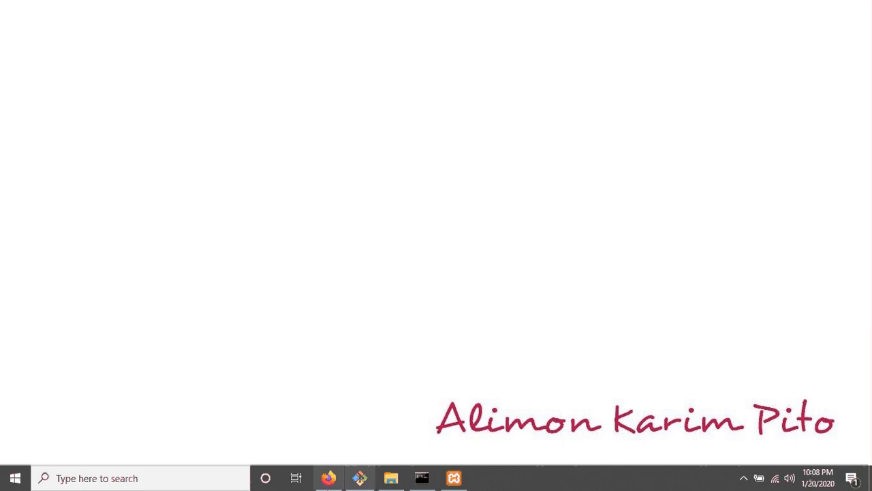
Step: Bring up the CakePHP Cookbook and go to its 4.x Installation page
left_click(329, 478)
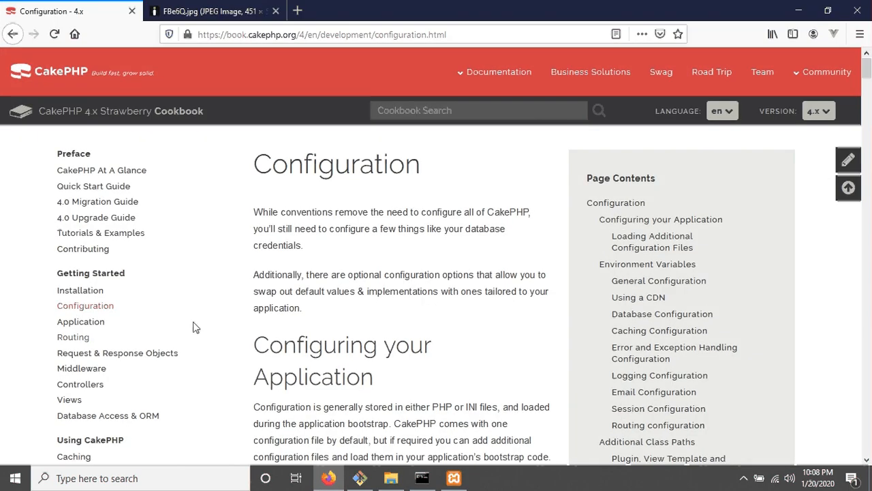
left_click(79, 290)
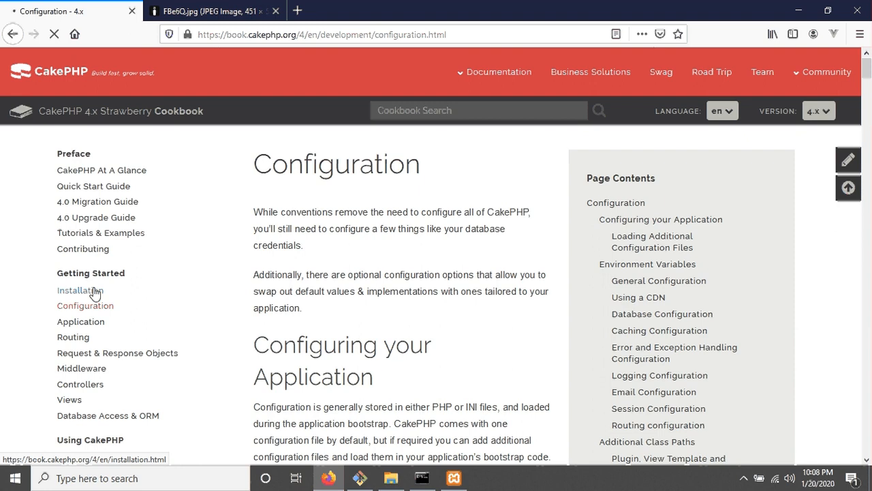
left_click(79, 289)
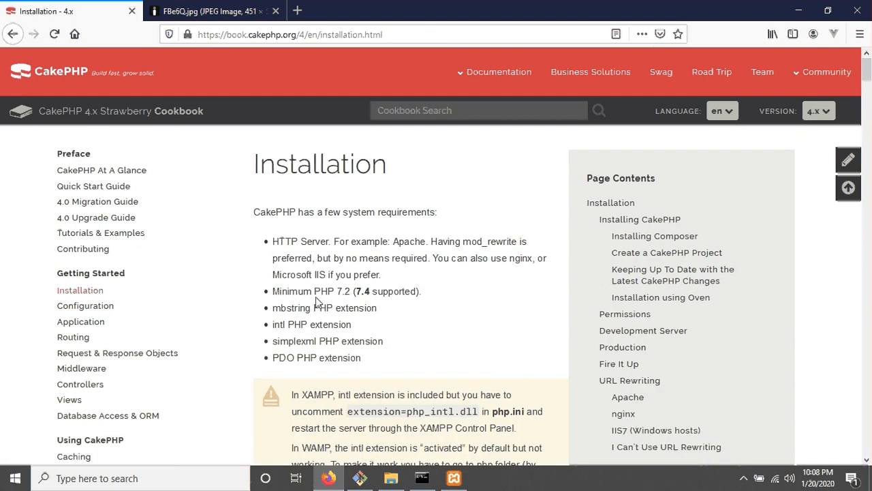
Step: Highlight the mbstring and intl PHP extension requirements
double_click(311, 291)
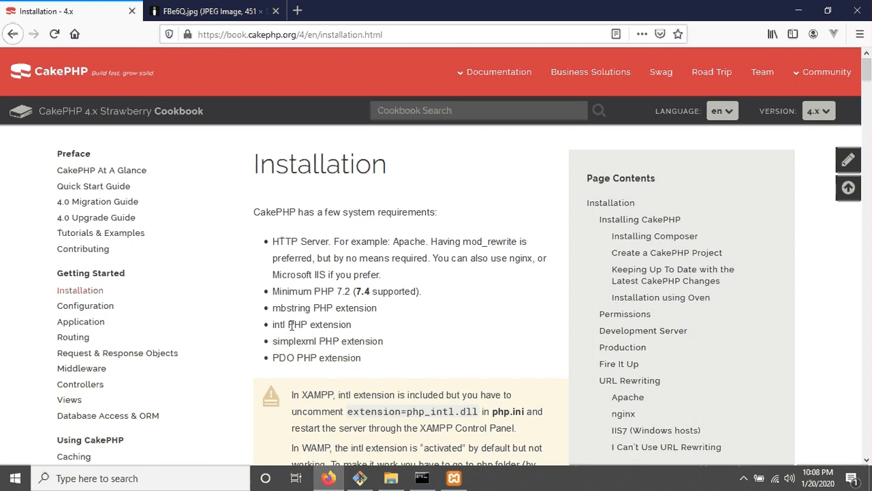
double_click(334, 308)
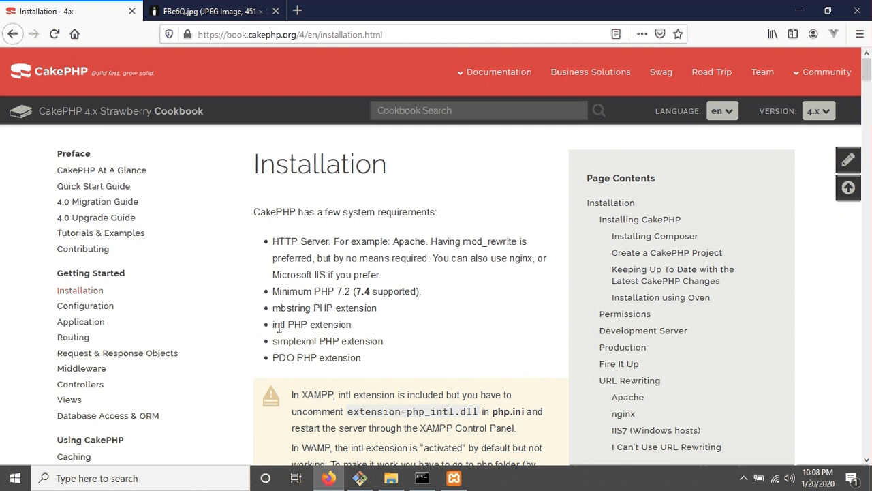
double_click(298, 324)
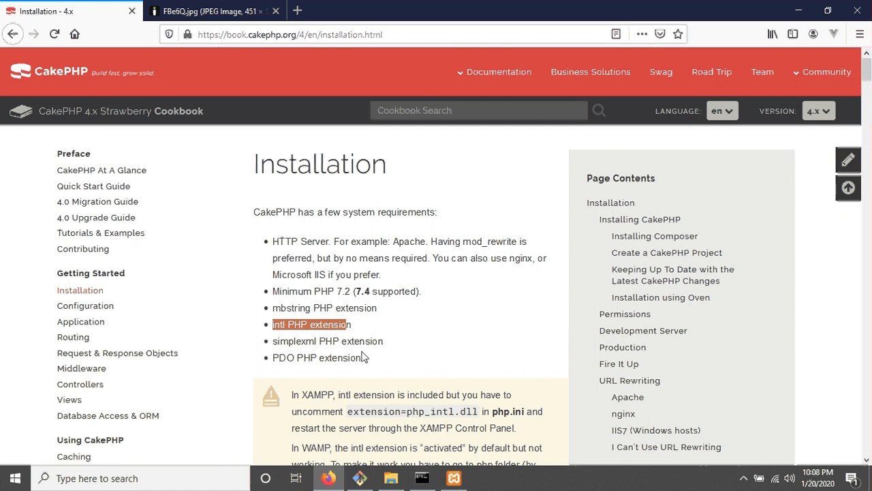
mouse_move(368, 360)
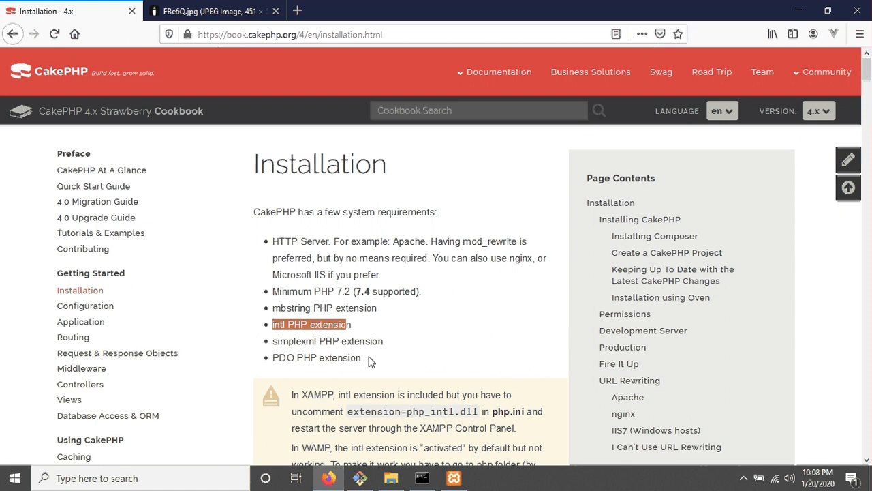
scroll("down", 3)
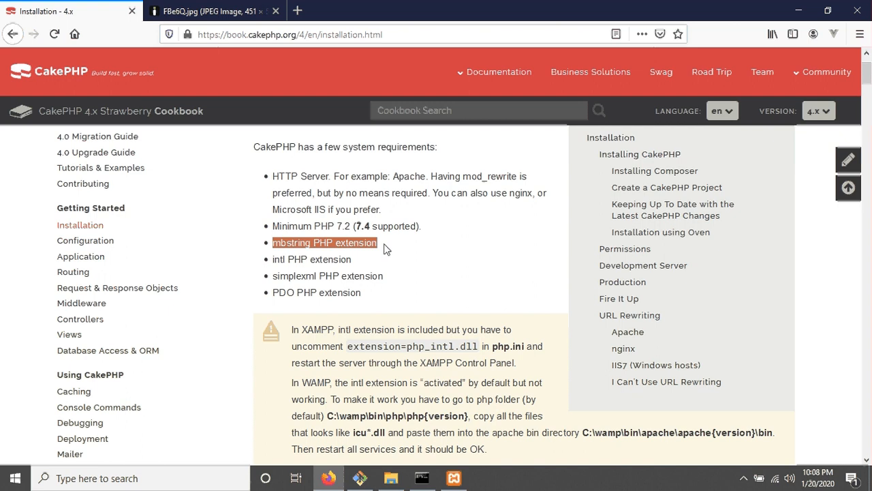
mouse_move(366, 264)
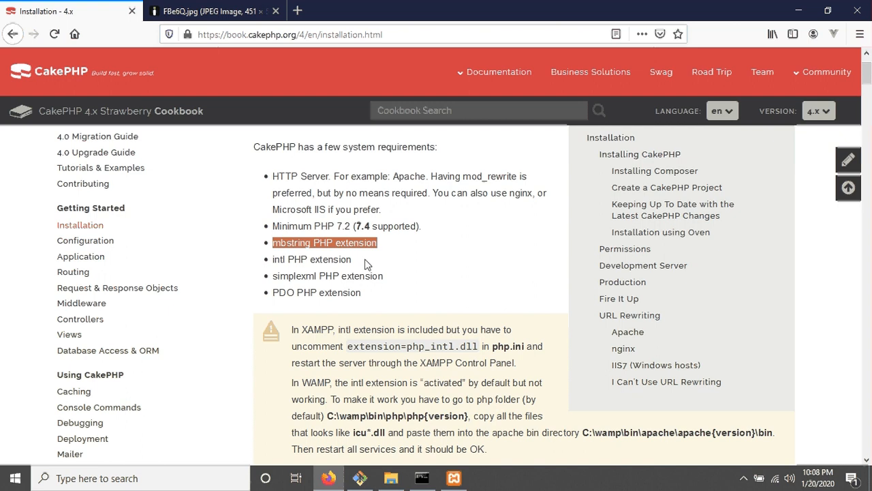
double_click(312, 259)
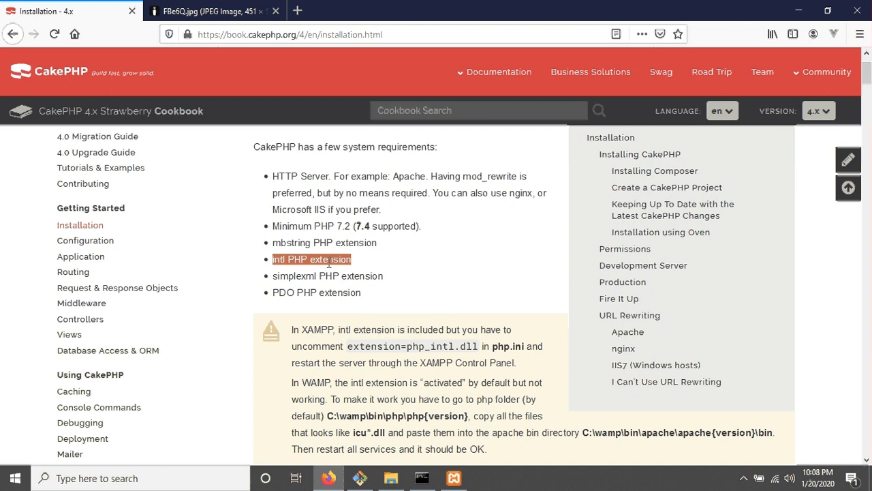
Step: Open php.ini from XAMPP's Apache Config and locate the ;extension=intl line
left_click(454, 478)
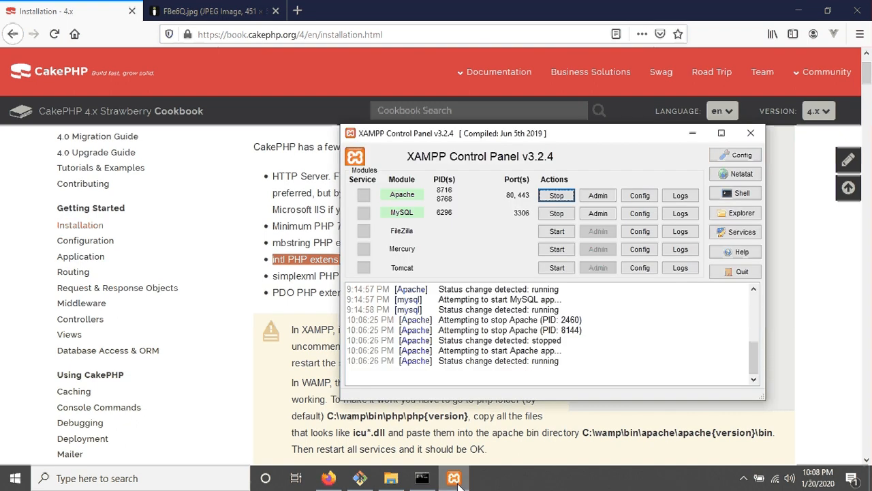
mouse_move(639, 196)
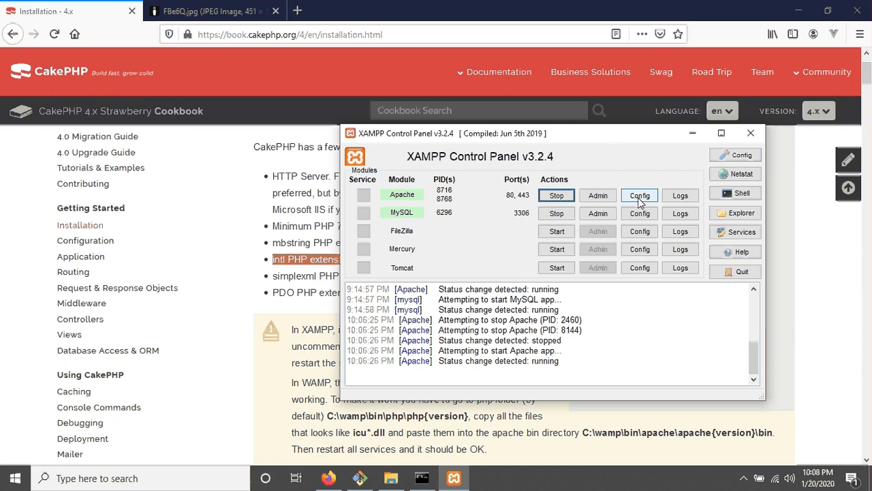
left_click(639, 195)
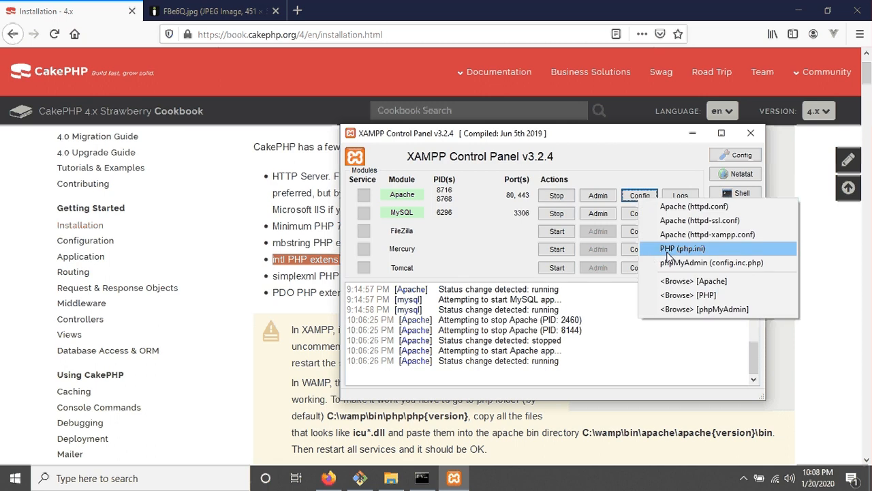
left_click(689, 249)
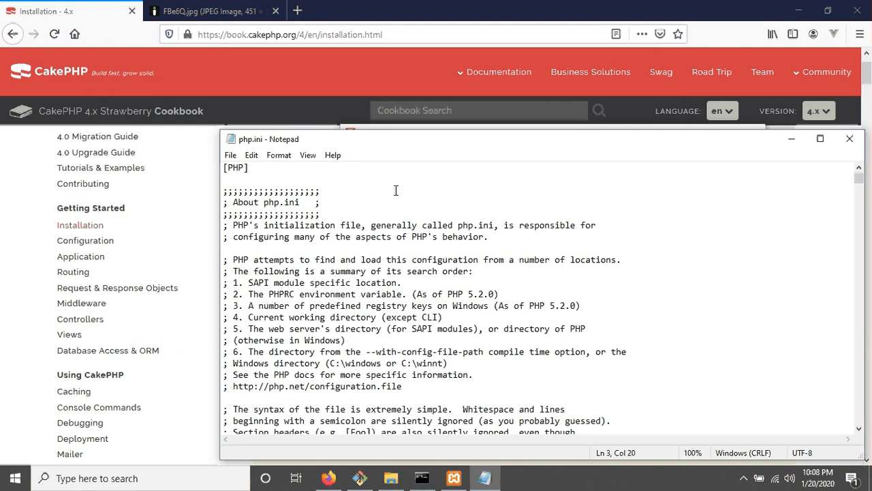
key("Ctrl+f")
type("intl")
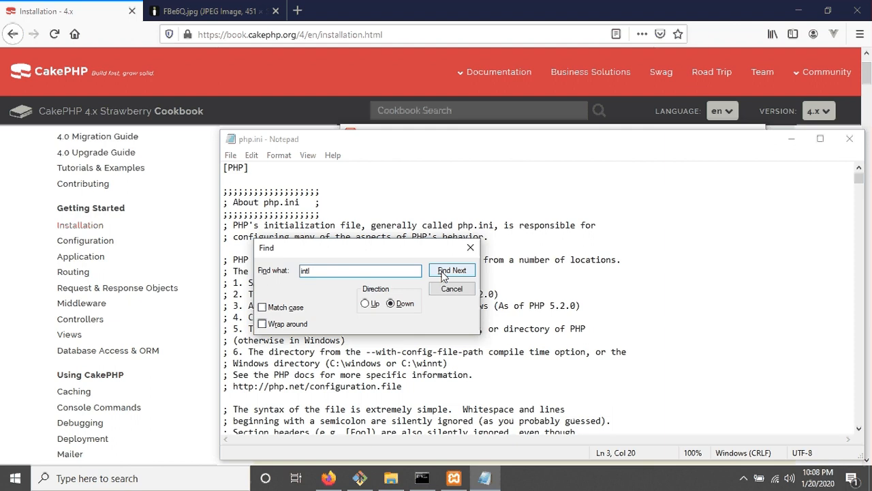
left_click(452, 271)
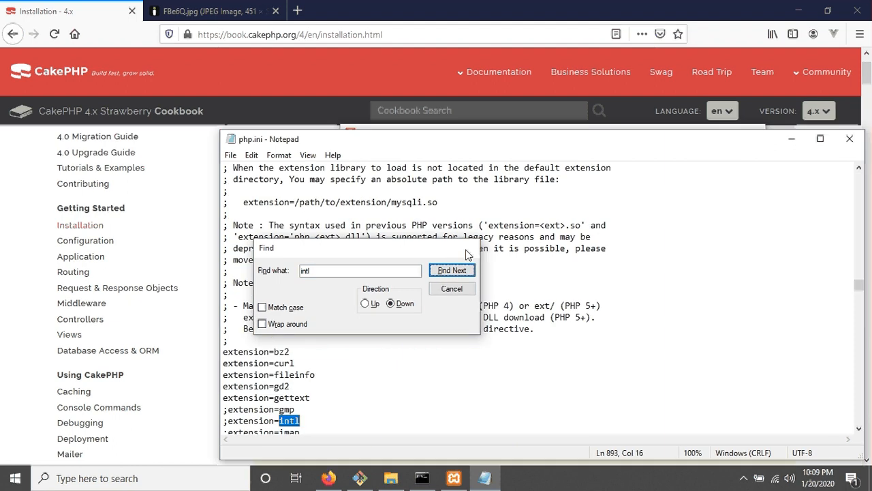
left_click(451, 289)
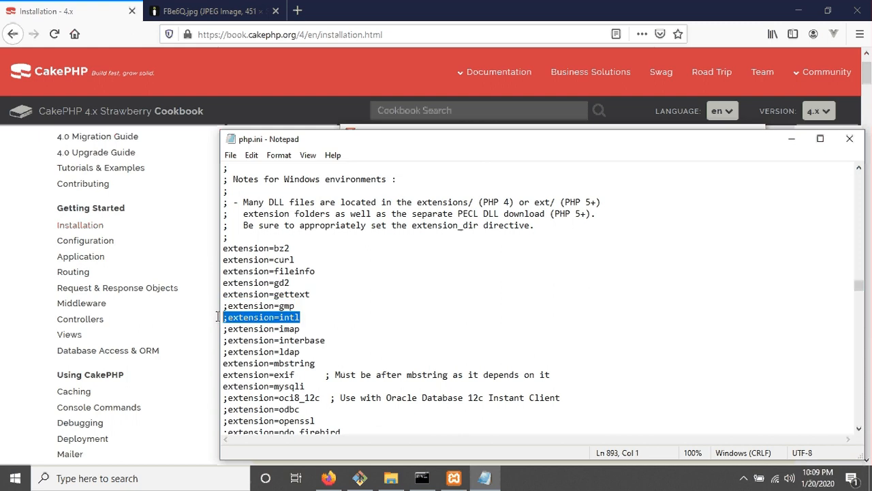
left_click(260, 317)
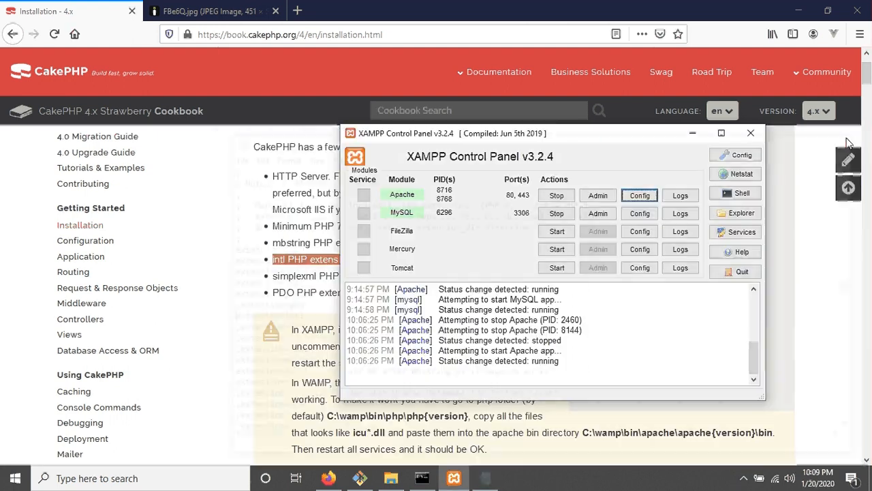
mouse_move(476, 189)
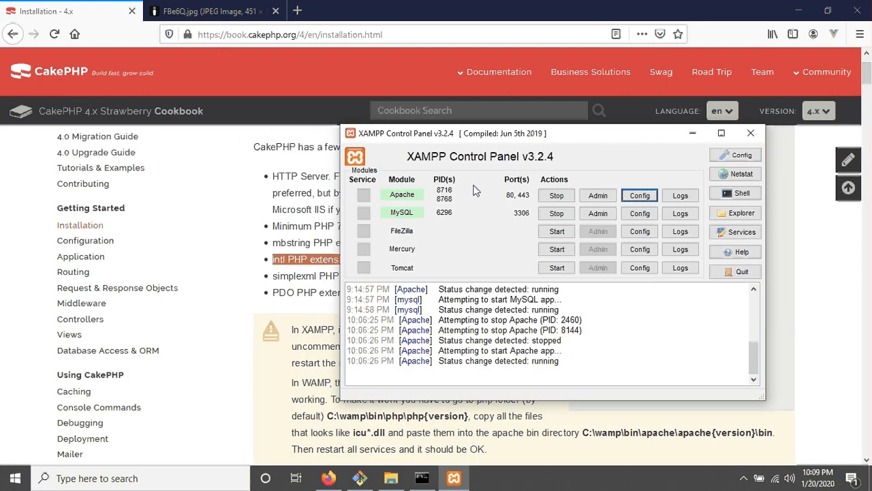
Step: Stop Apache and start it again in XAMPP
left_click(556, 196)
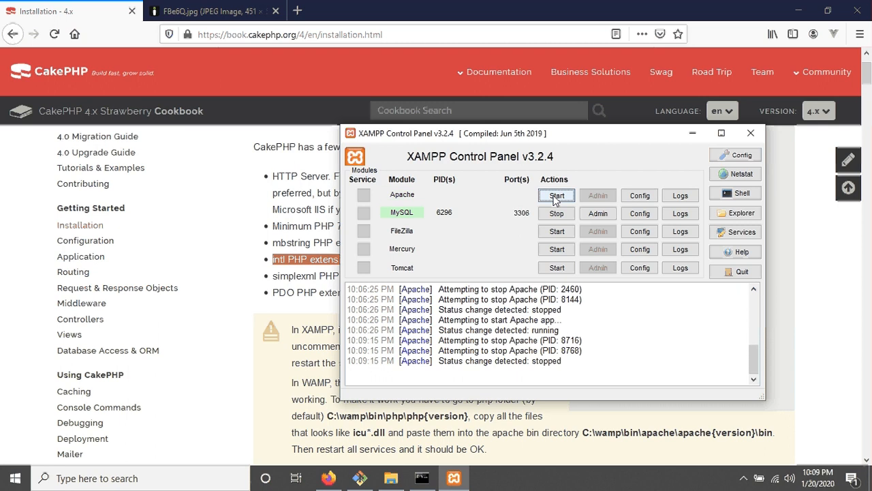
left_click(556, 195)
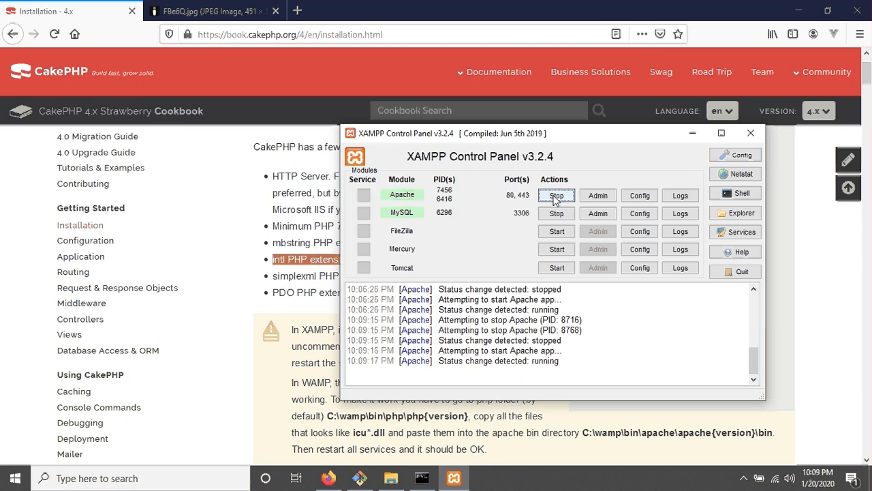
mouse_move(751, 134)
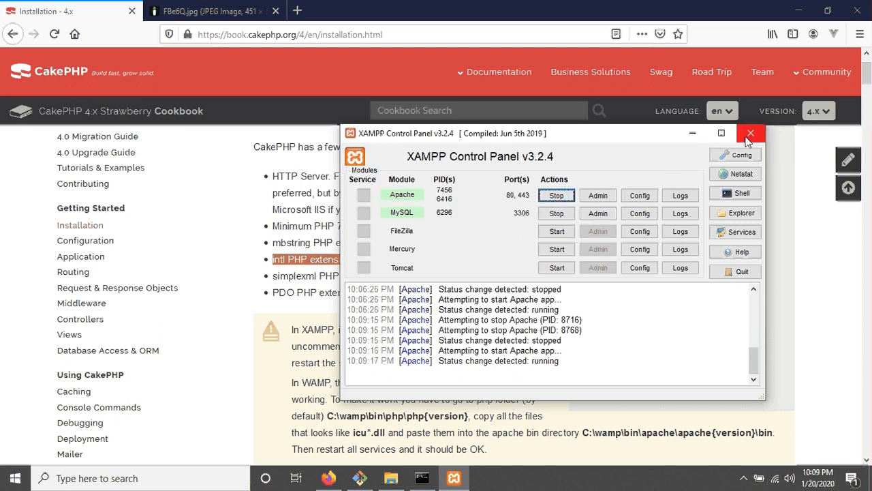
mouse_move(751, 133)
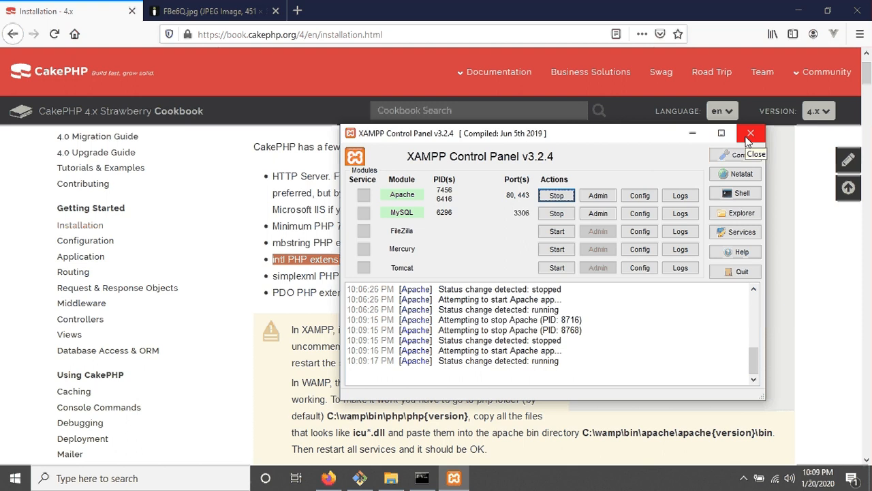
Step: Close XAMPP and follow the Oven link to the CakeDC/oven GitHub page
left_click(751, 133)
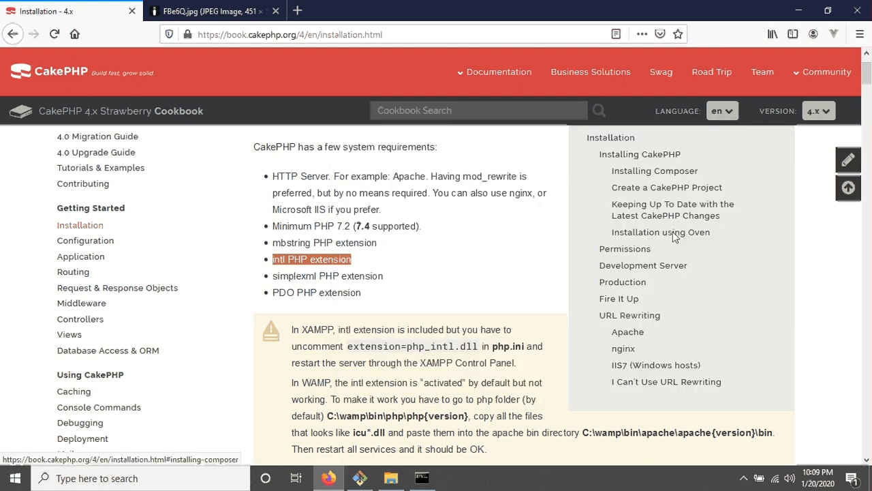
scroll("down", 3)
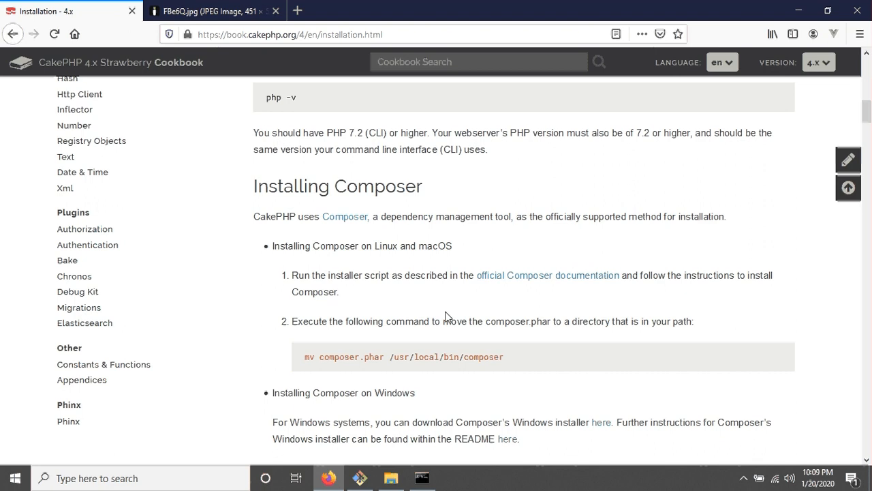
scroll("down", 3)
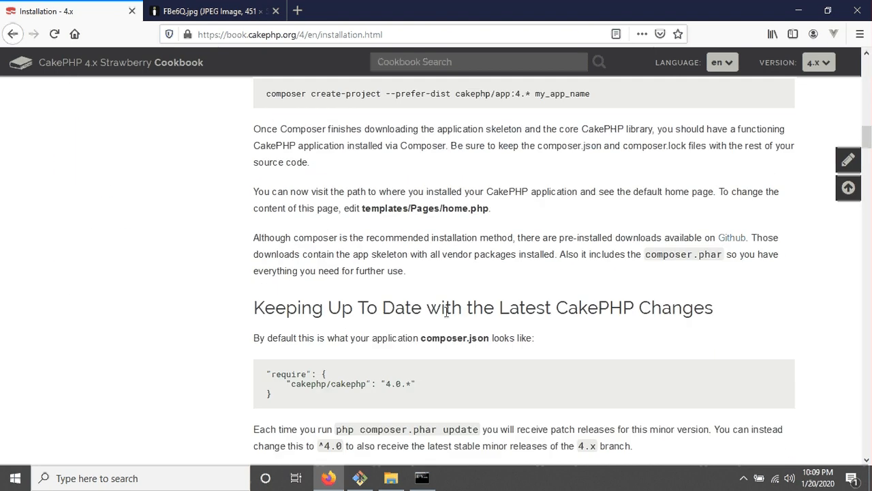
scroll("down", 3)
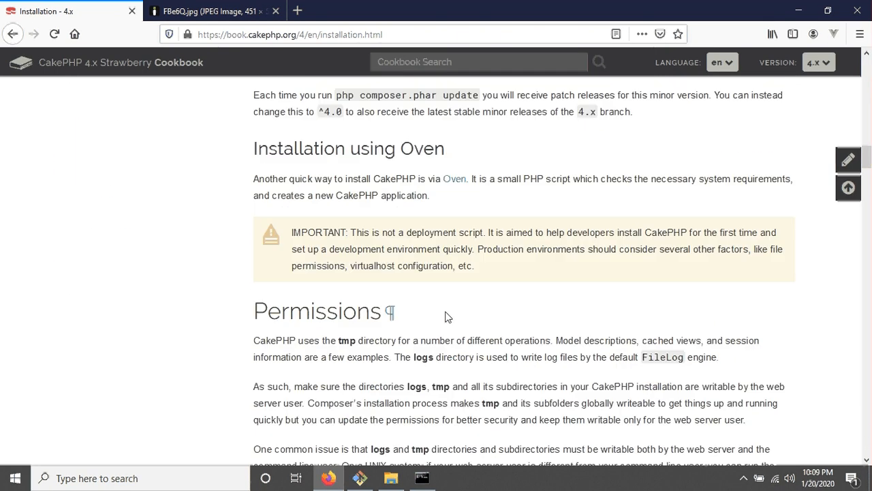
mouse_move(256, 152)
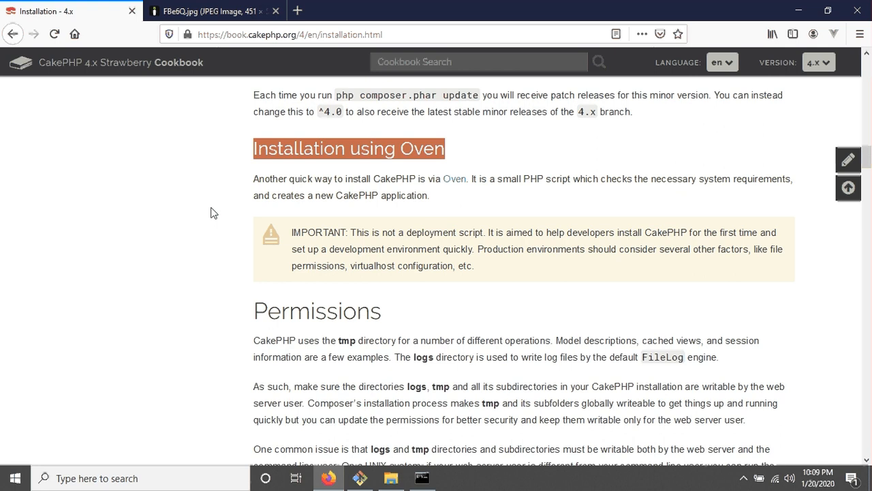
mouse_move(515, 148)
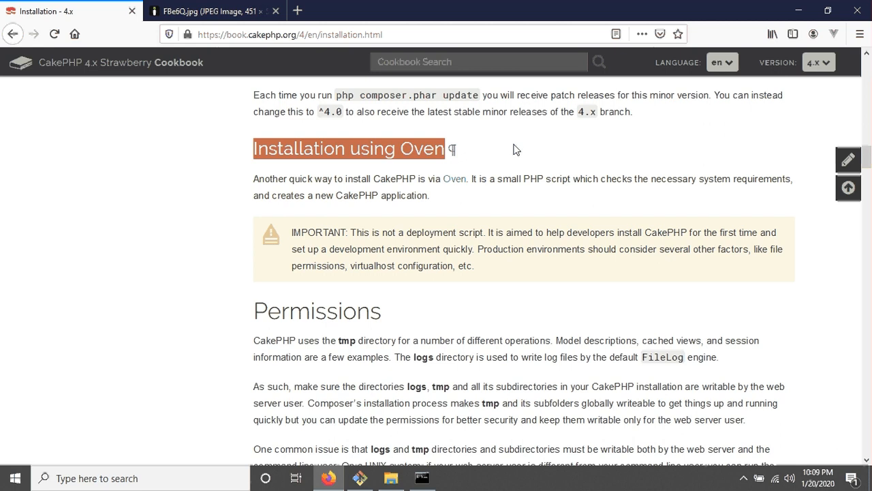
mouse_move(453, 178)
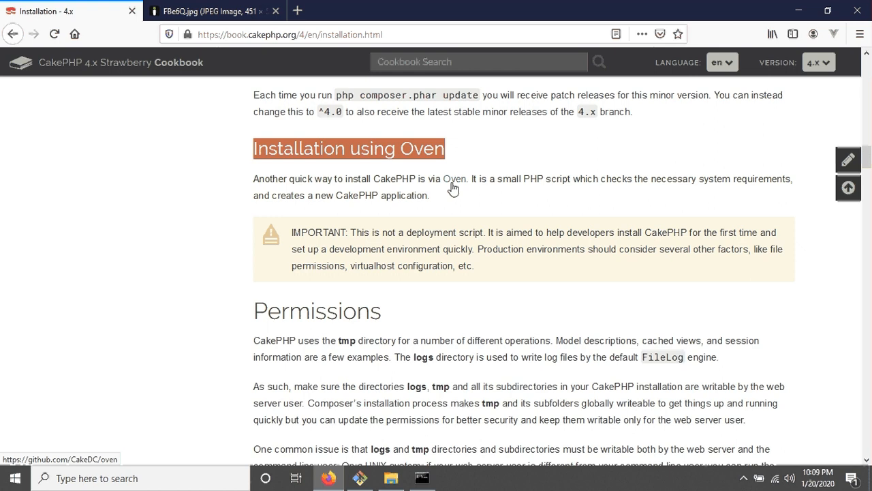
left_click(451, 179)
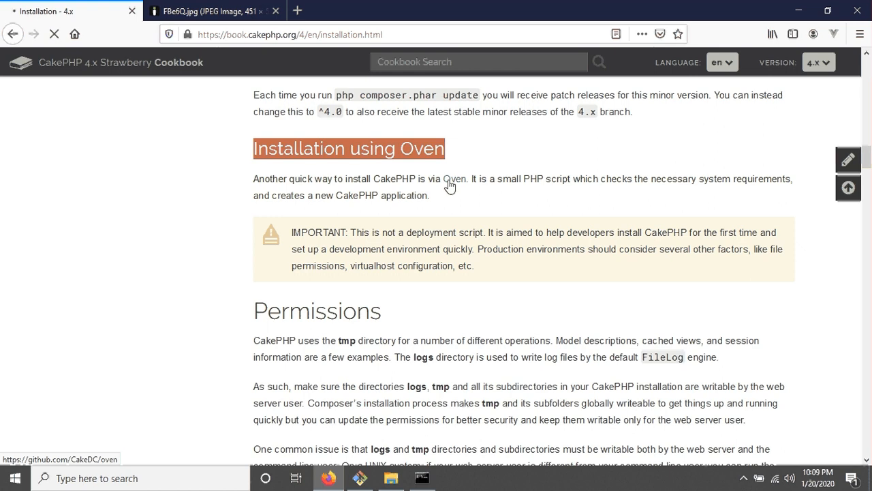
left_click(448, 178)
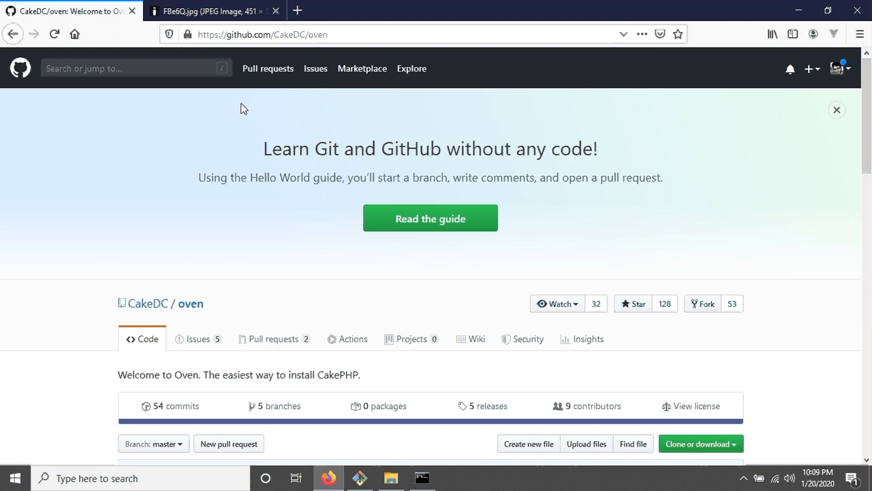
scroll("down", 3)
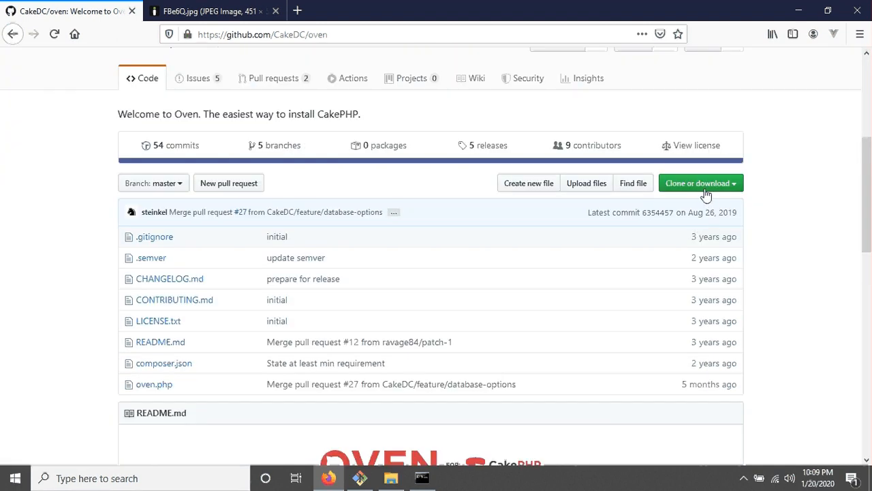
left_click(698, 182)
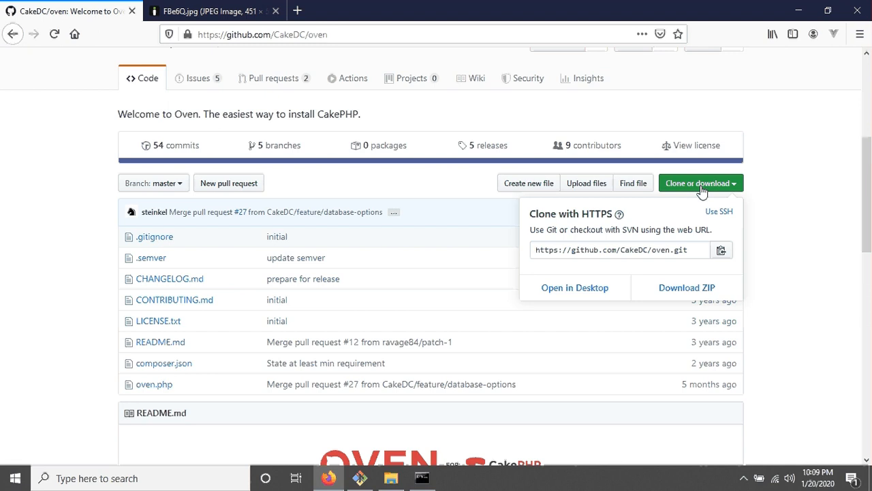
left_click(718, 211)
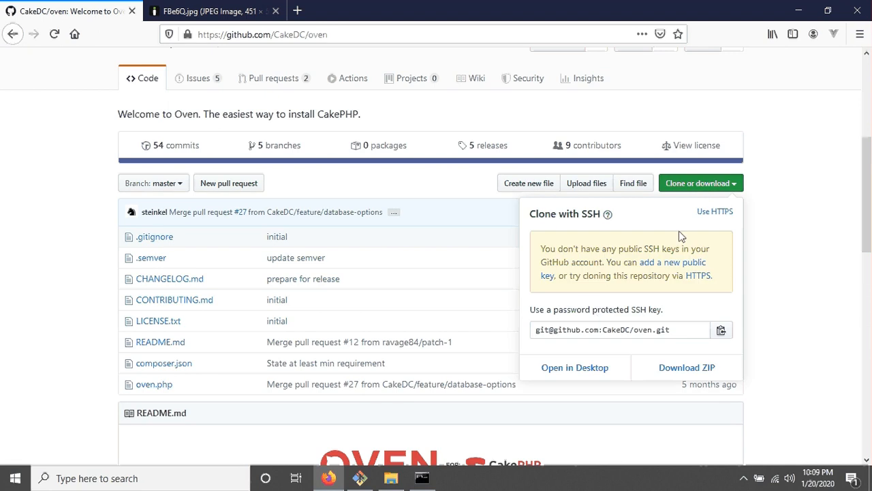
left_click(715, 212)
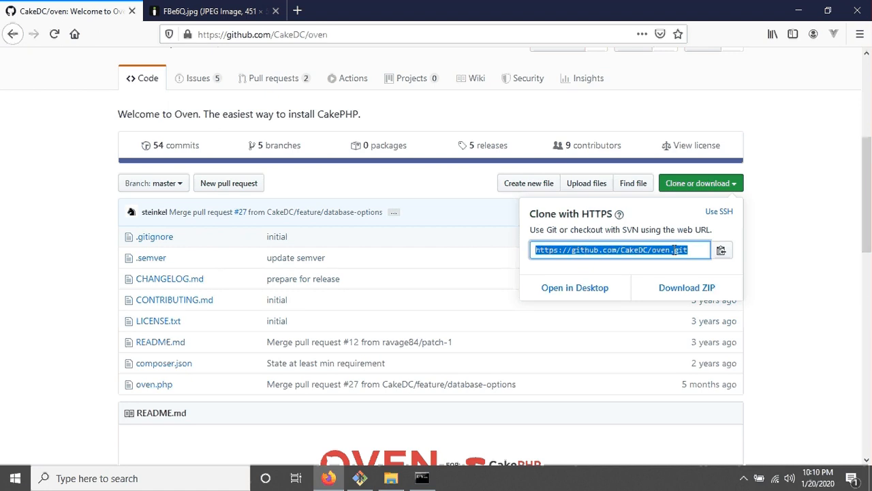
mouse_move(530, 343)
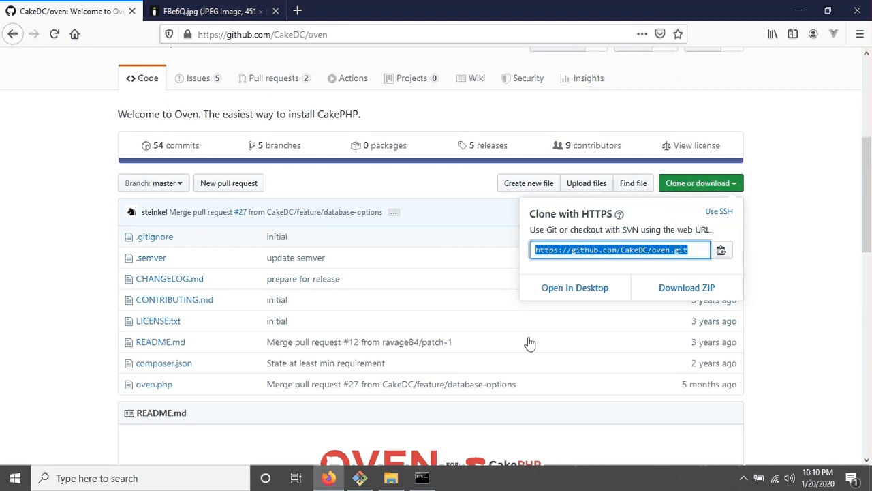
left_click(391, 478)
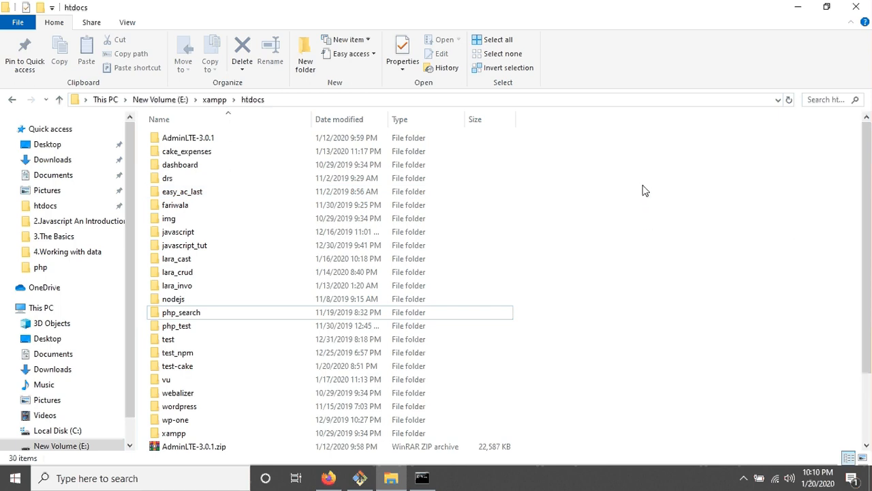
right_click(645, 190)
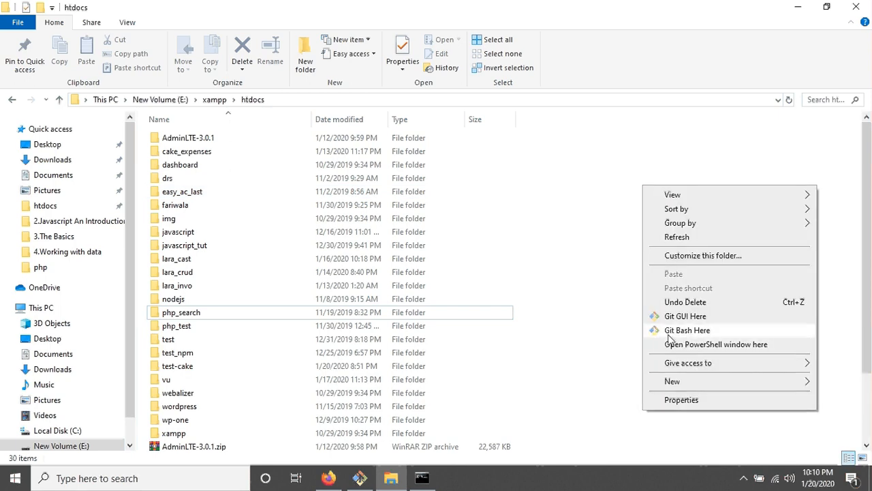
left_click(687, 330)
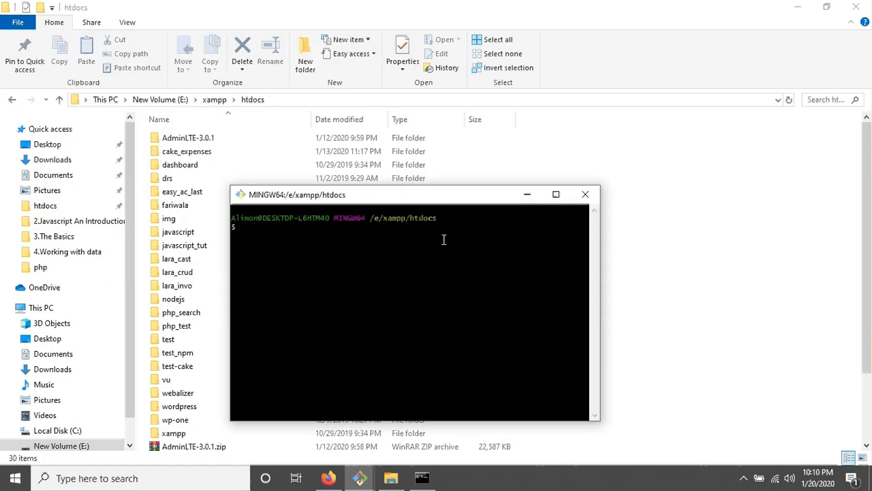
mouse_move(392, 321)
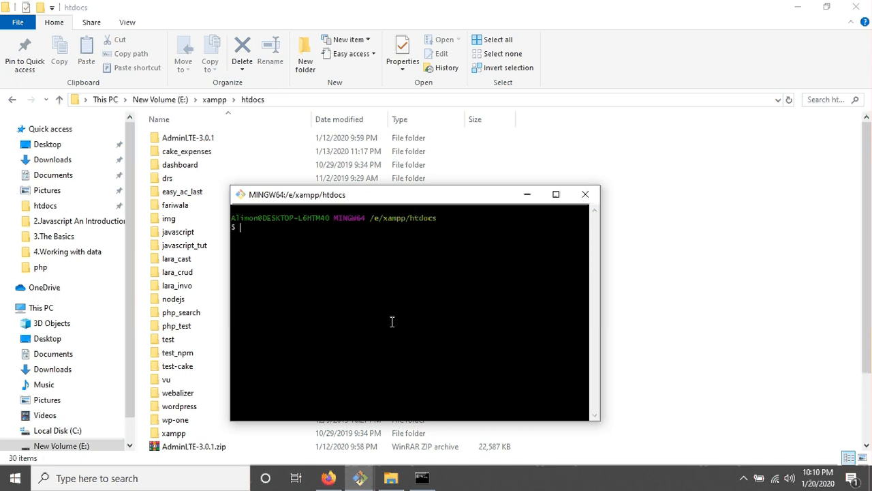
Step: Run php -v, which reports PHP 7.2.23 (cli) with Zend Engine v3.2.0
type("php -v")
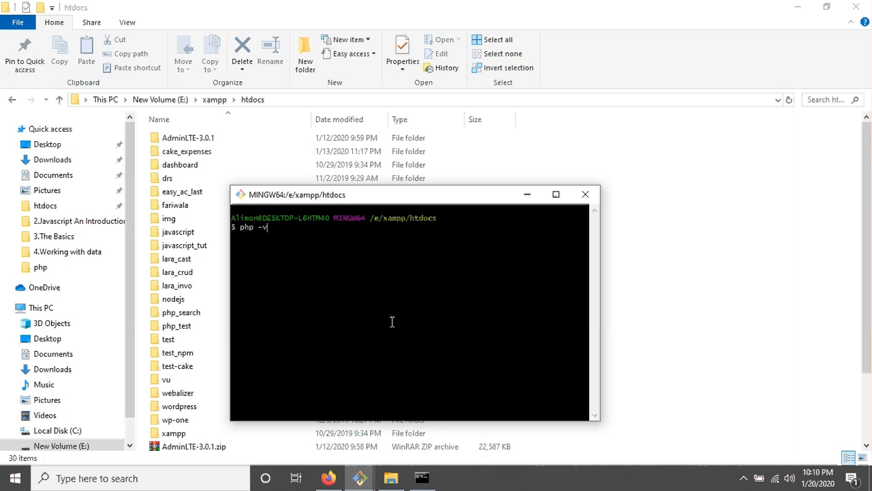
key("Return")
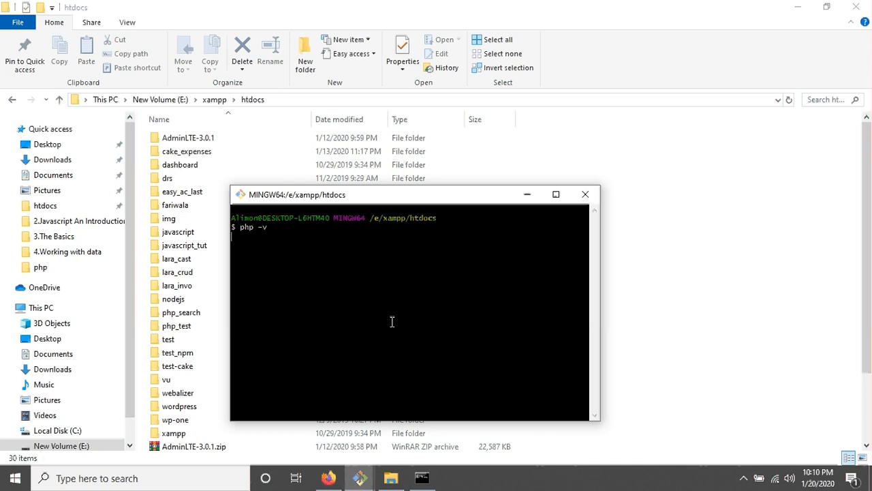
key("Return")
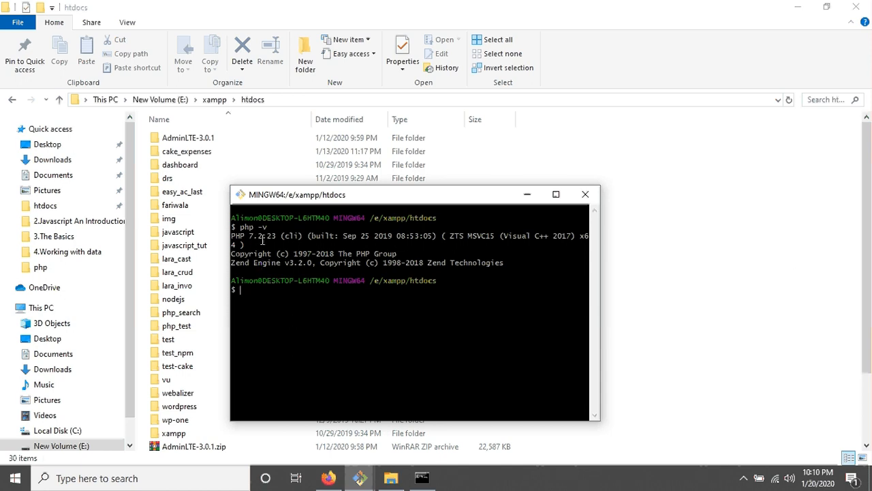
mouse_move(342, 356)
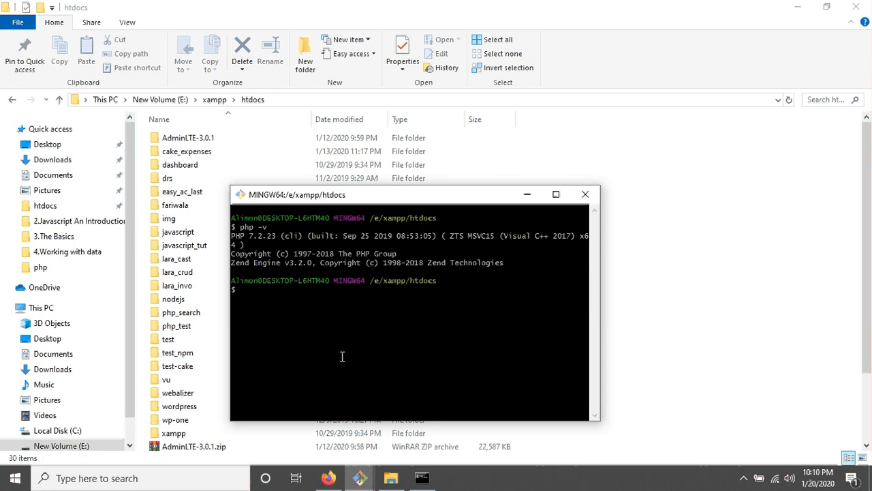
mouse_move(266, 244)
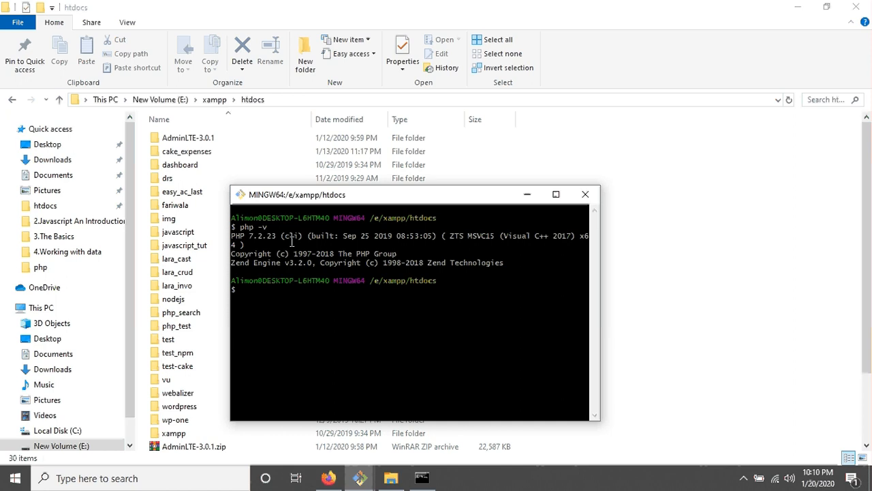
mouse_move(324, 335)
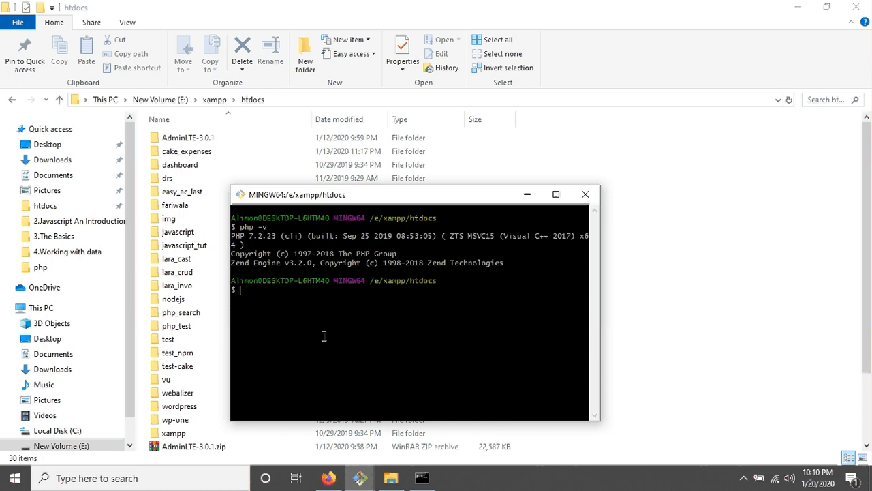
mouse_move(313, 313)
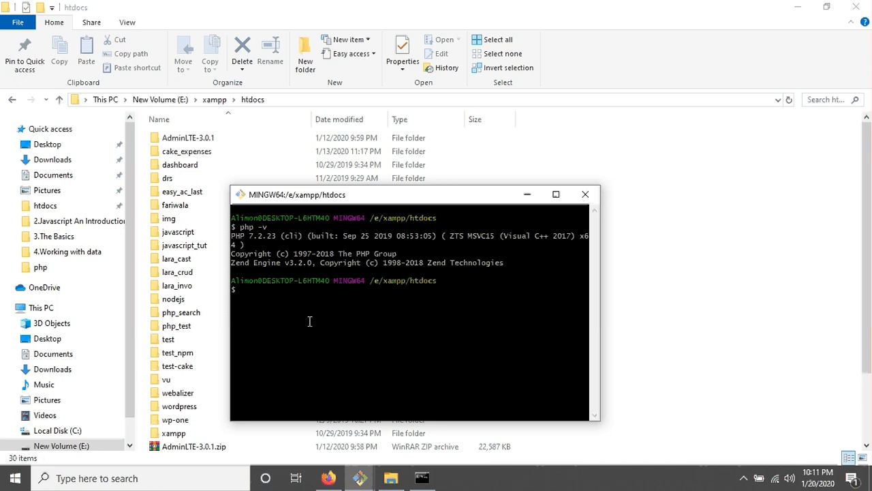
Step: Run git clone with the pasted oven URL in htdocs, then close Git Bash
type("g")
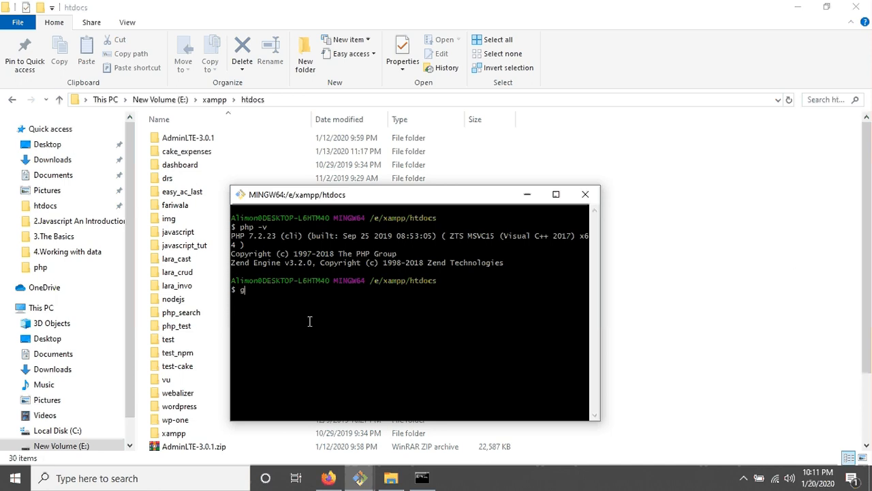
type("it clone")
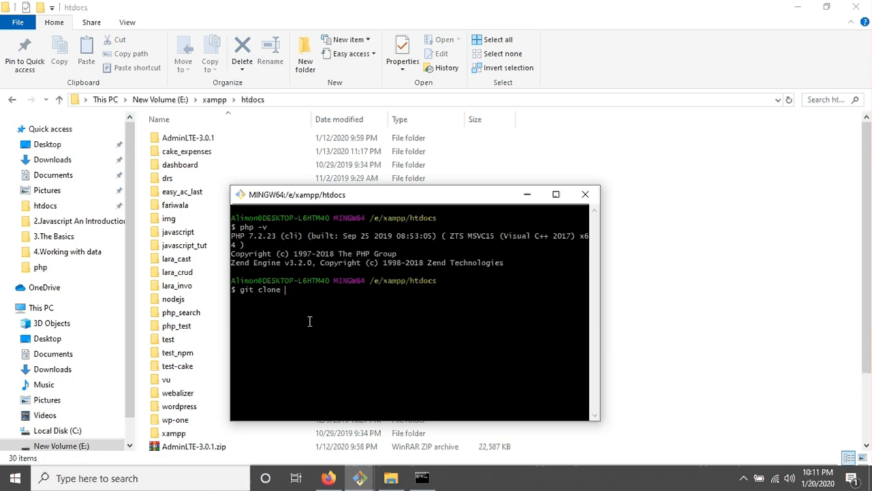
right_click(310, 321)
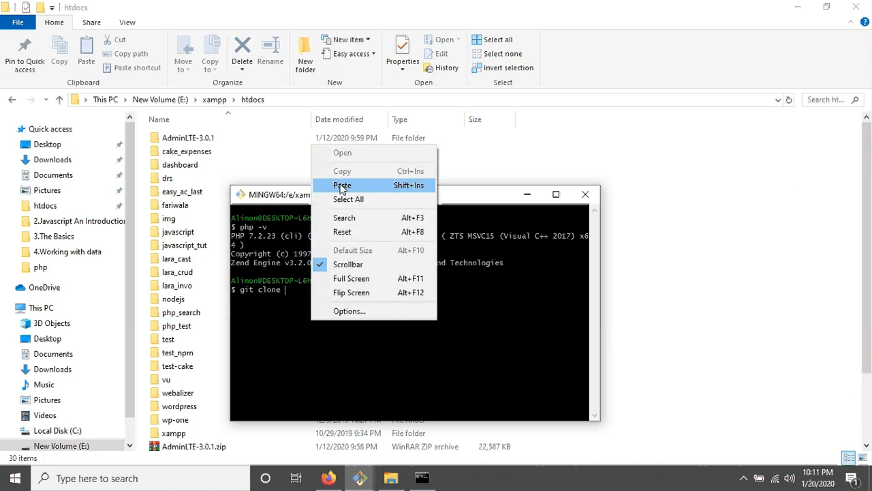
left_click(343, 185)
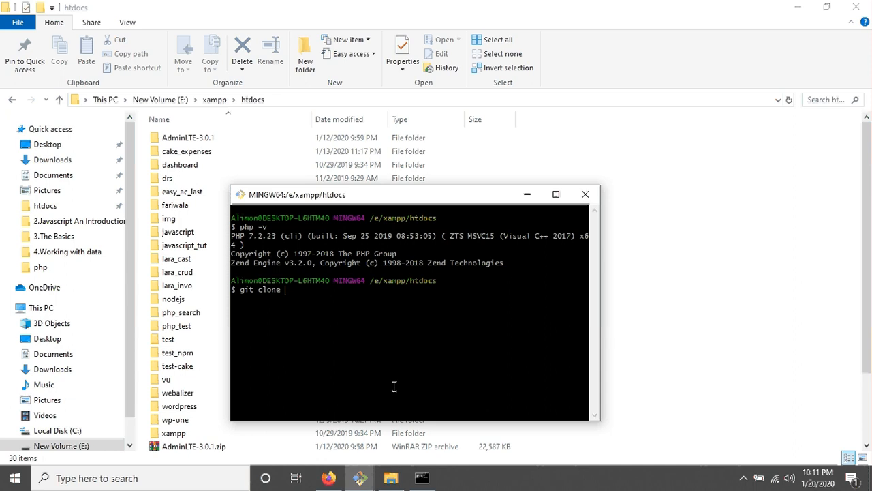
right_click(394, 386)
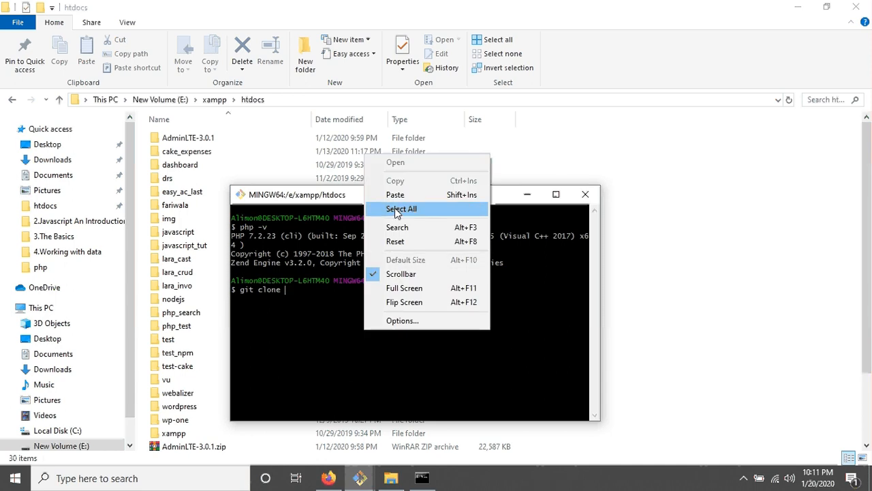
left_click(396, 195)
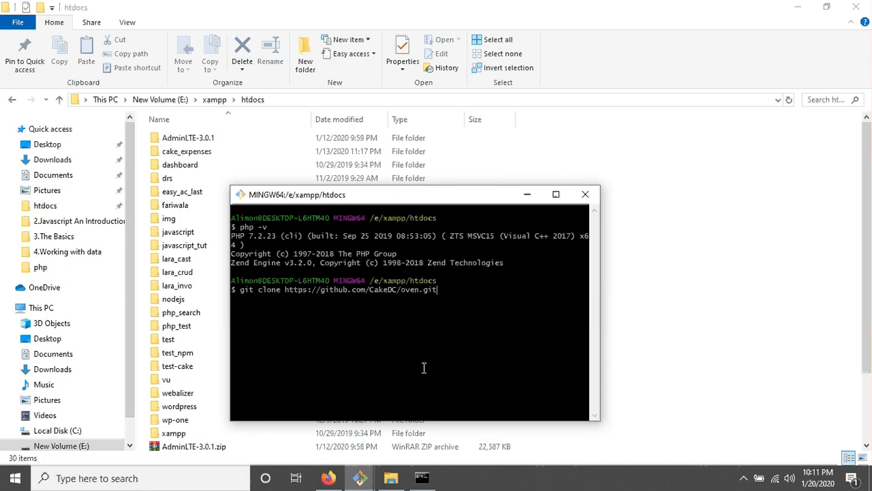
key("Return")
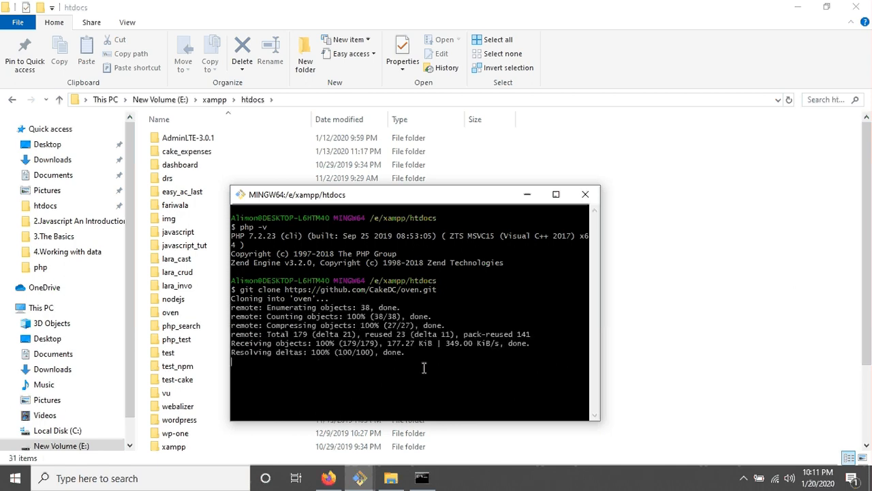
key("Return")
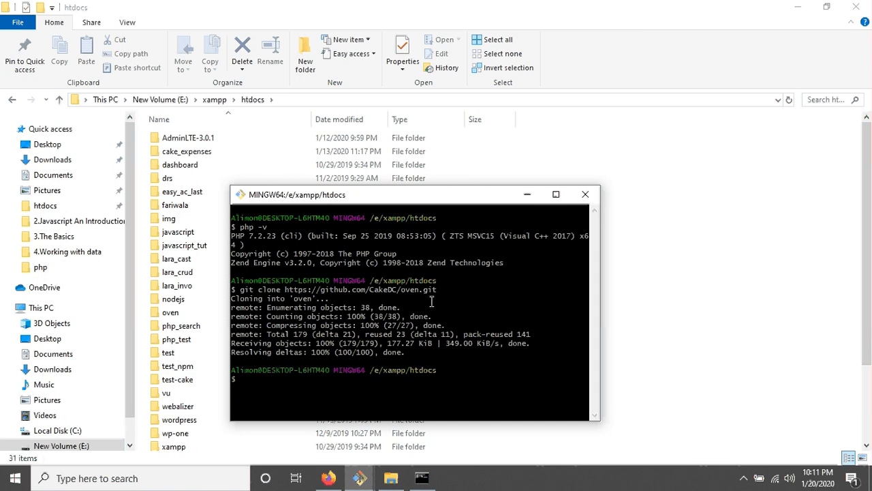
left_click(585, 194)
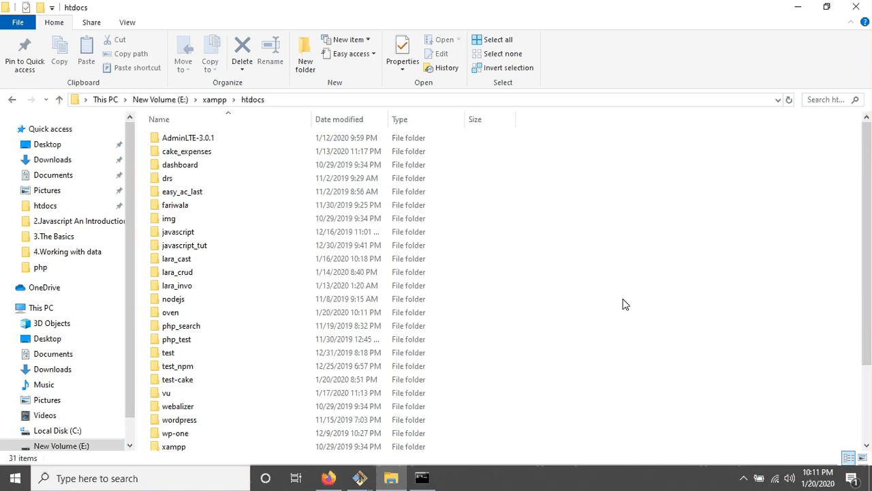
Step: Open the oven folder in htdocs and switch back to Firefox
left_click(171, 282)
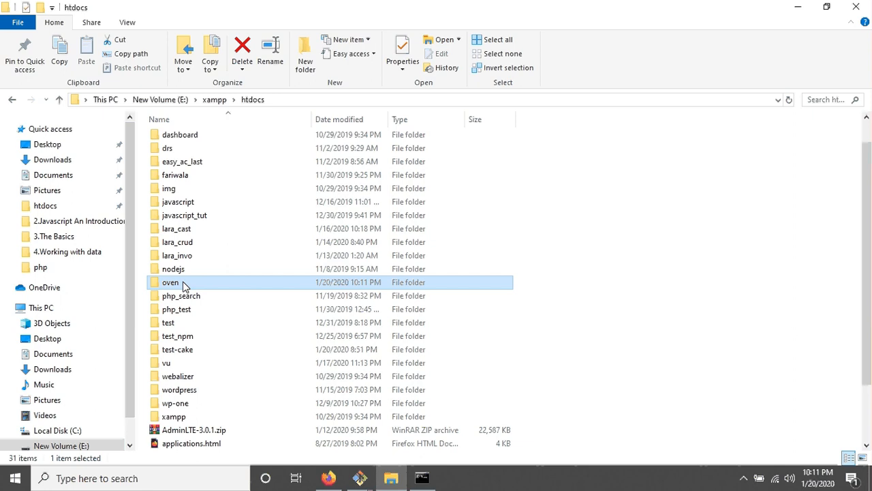
double_click(171, 281)
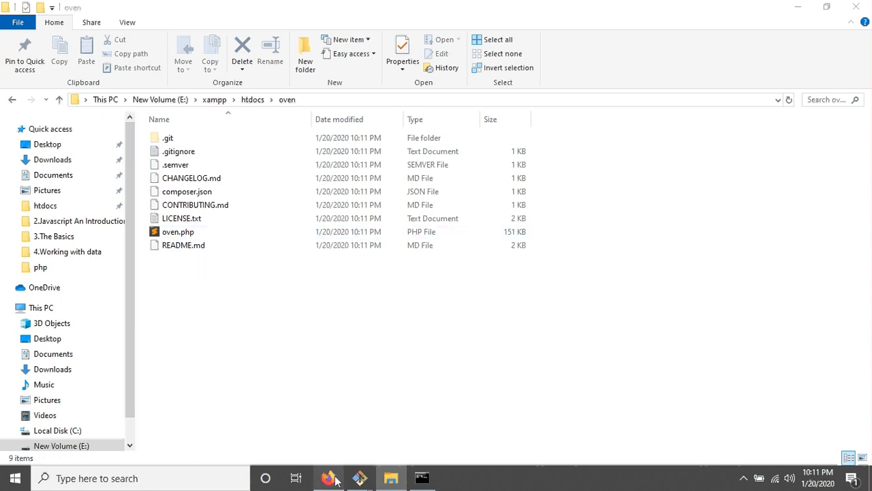
left_click(328, 478)
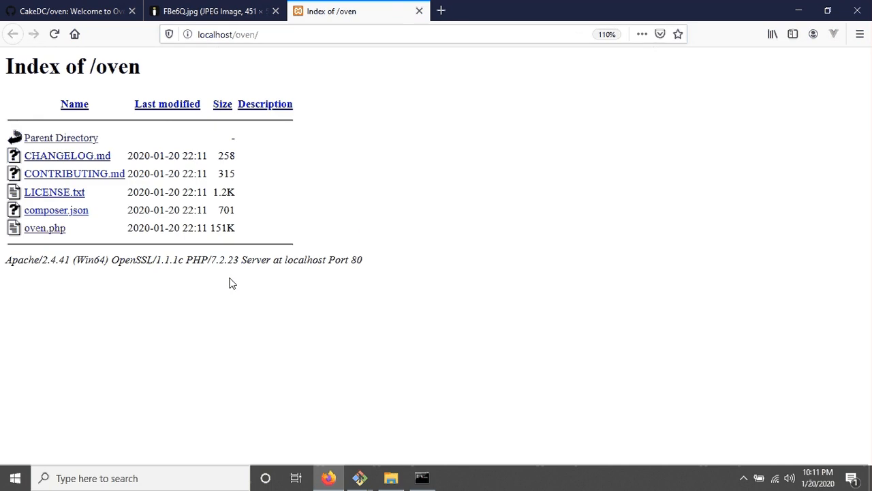
mouse_move(45, 228)
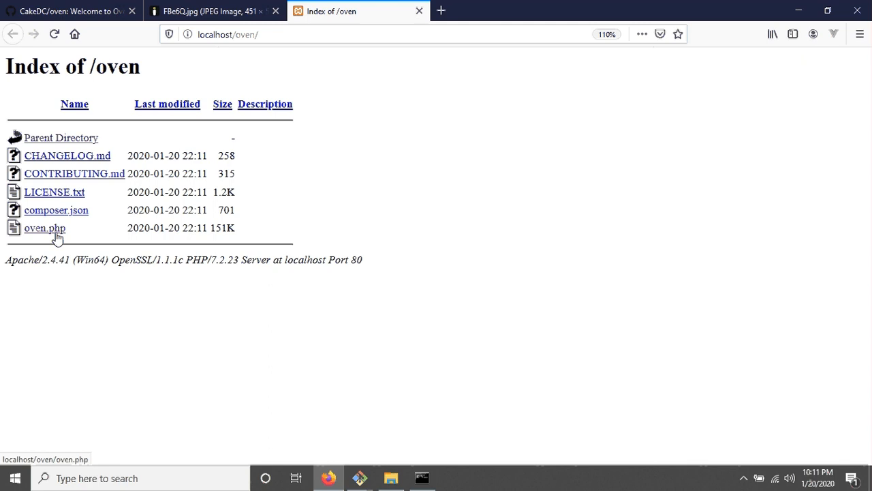
Step: Load localhost/oven/oven.php and select the default 'app' install directory name
left_click(45, 228)
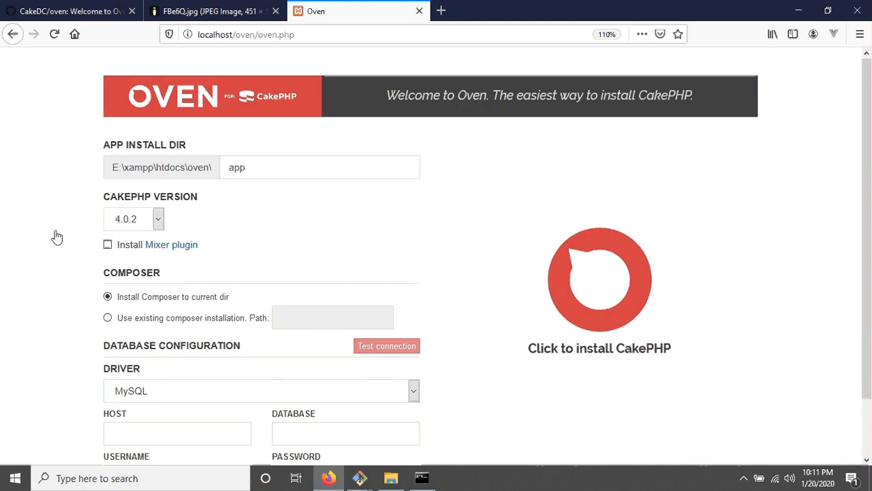
double_click(165, 145)
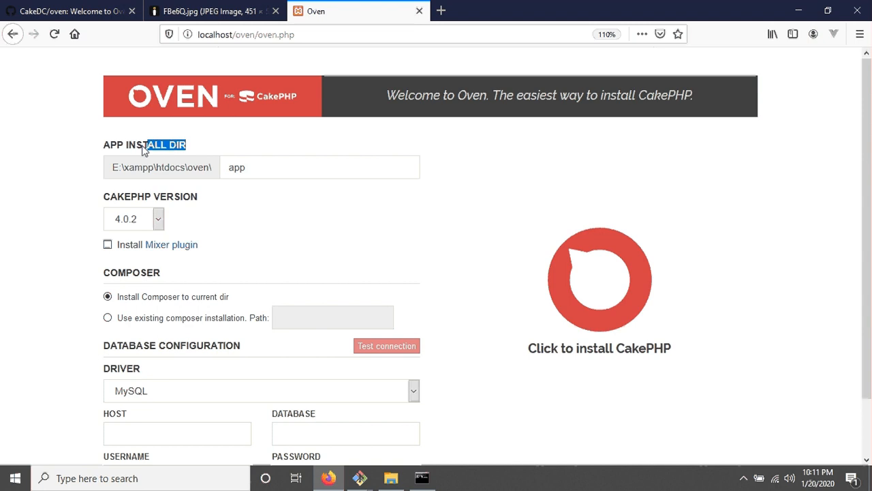
mouse_move(203, 149)
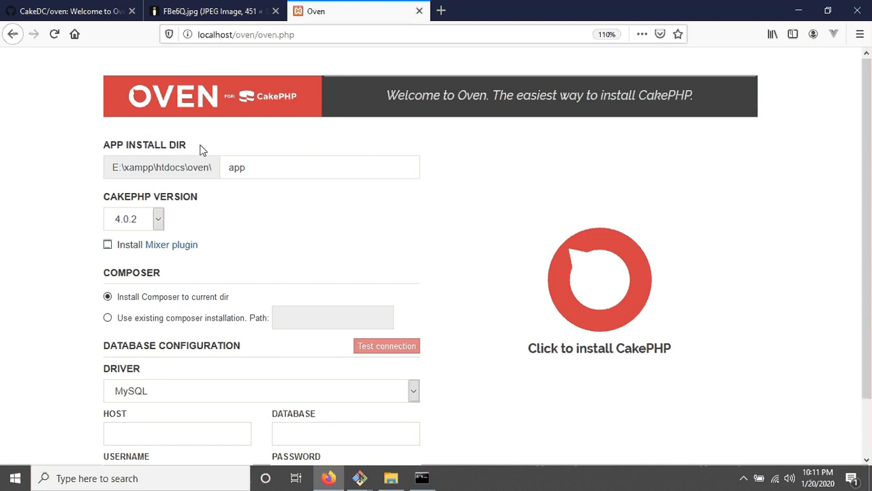
left_click(319, 167)
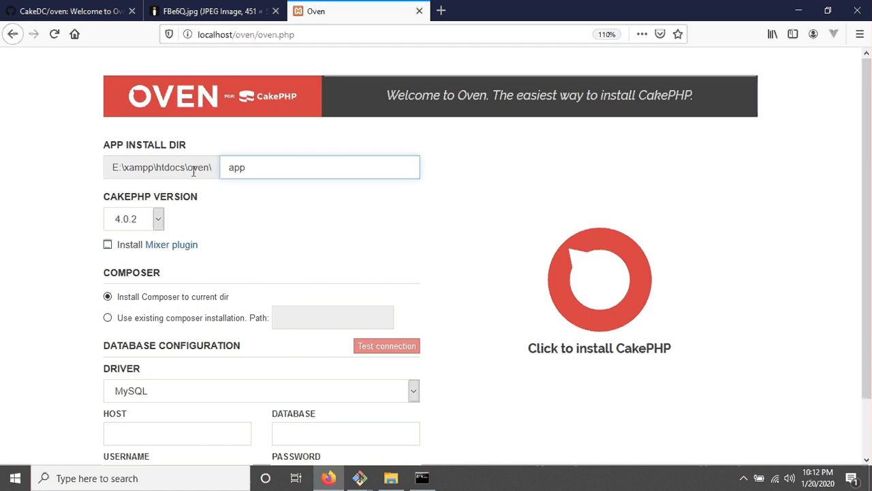
double_click(198, 167)
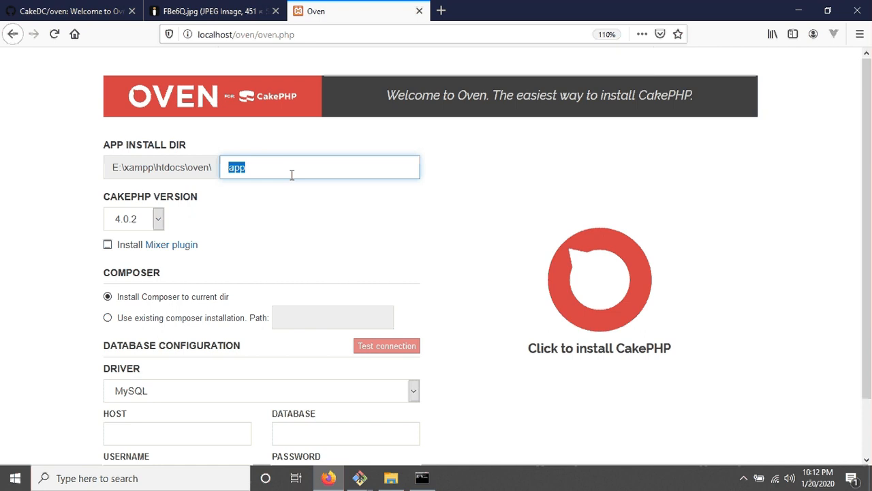
Step: Rename the install directory to cake_myapp and keep CakePHP version 4.0.2
type("c")
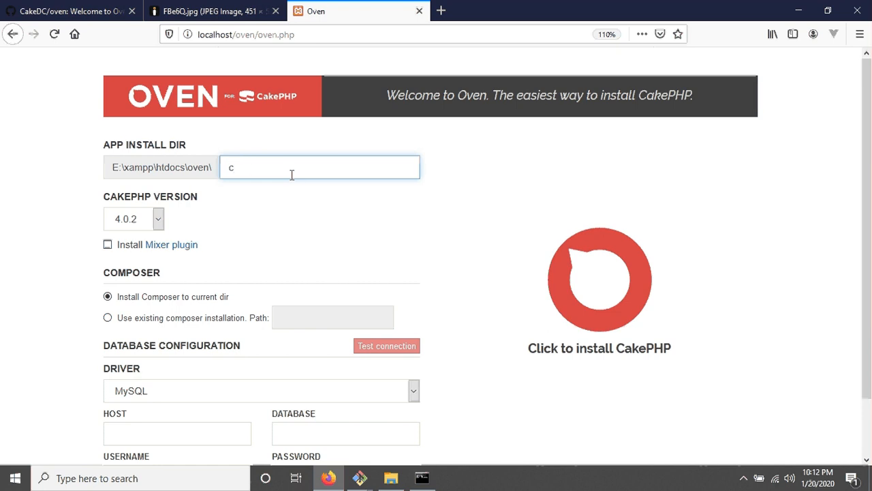
type("ake_mya")
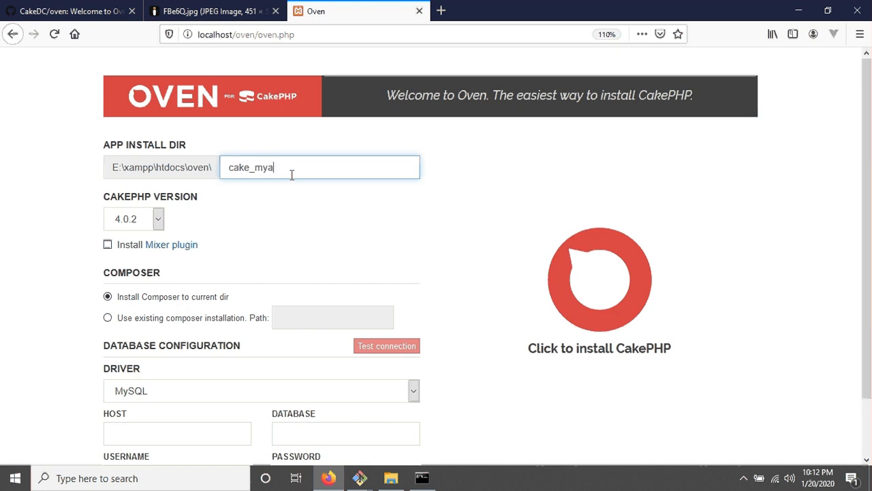
type("pp")
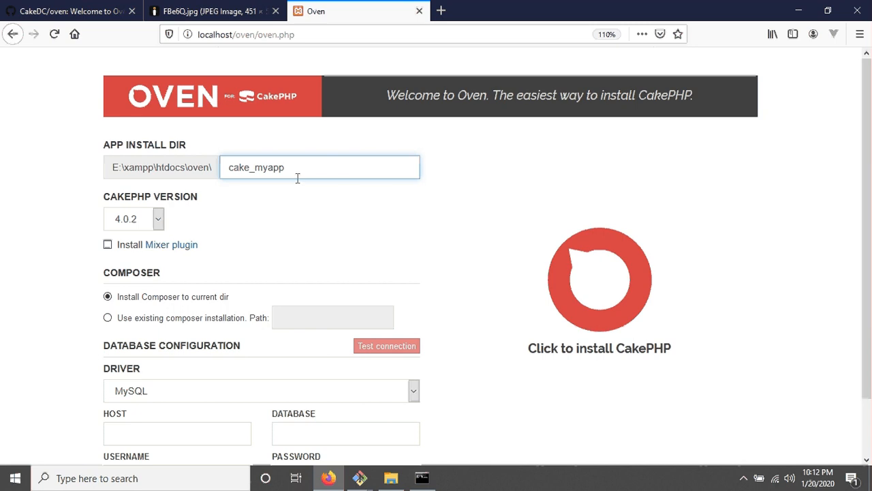
left_click(133, 218)
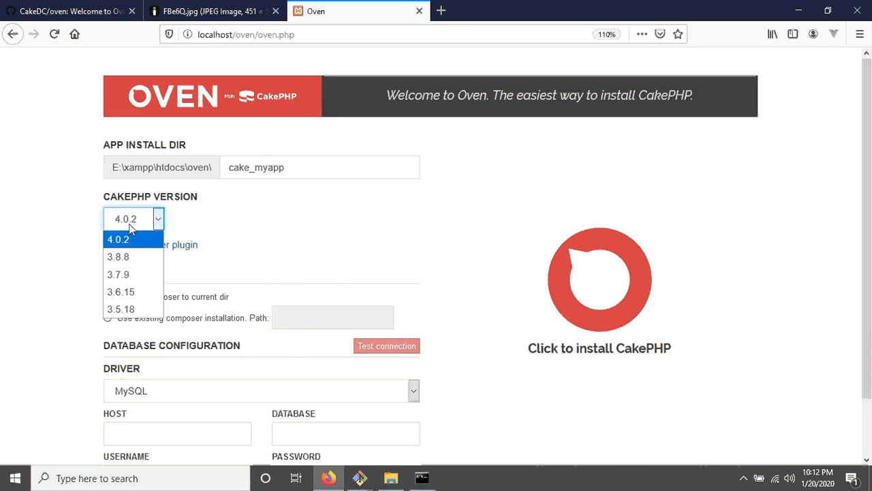
mouse_move(120, 308)
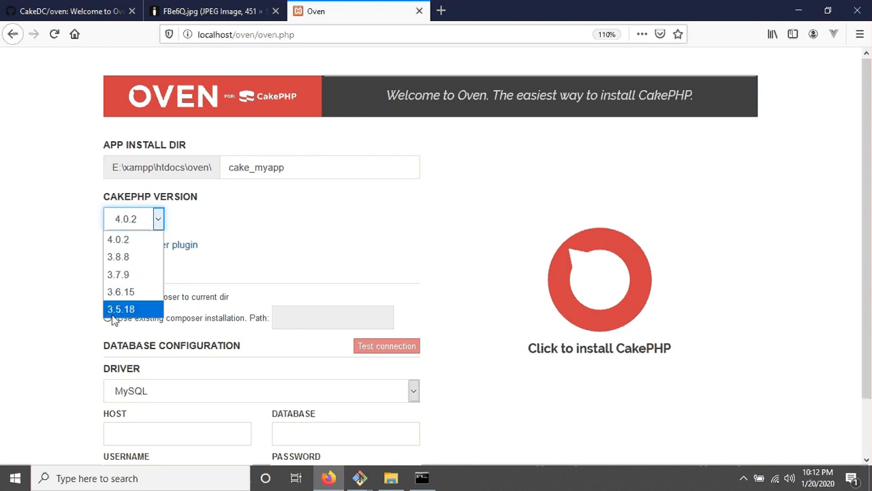
mouse_move(118, 239)
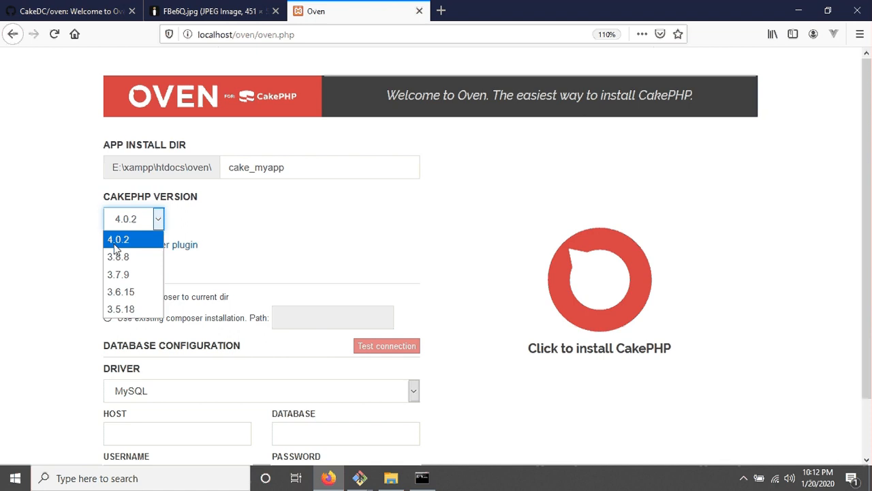
left_click(126, 239)
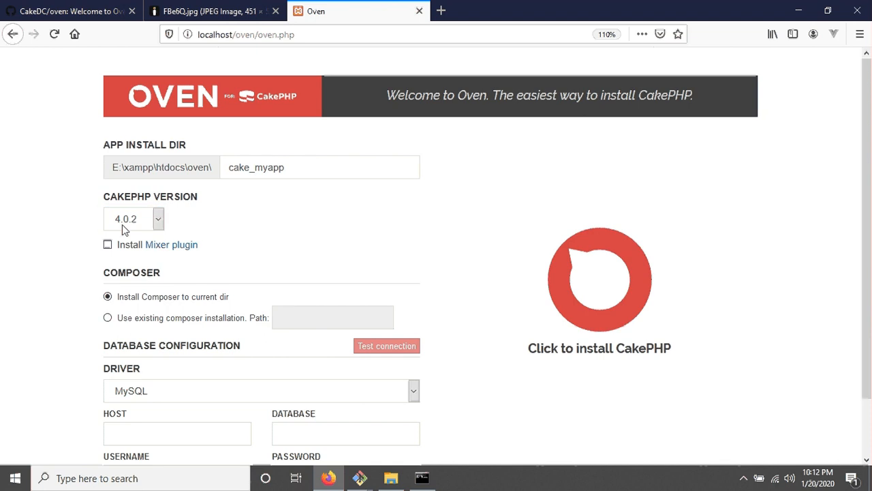
scroll("down", 3)
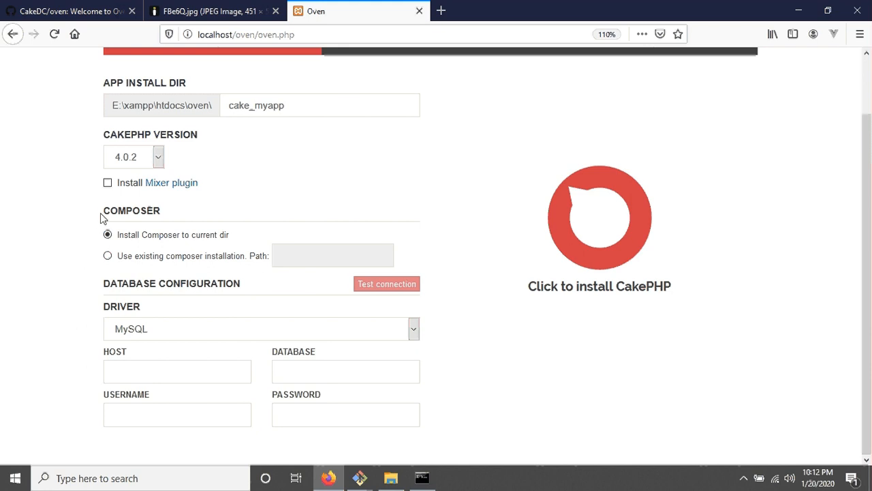
double_click(132, 210)
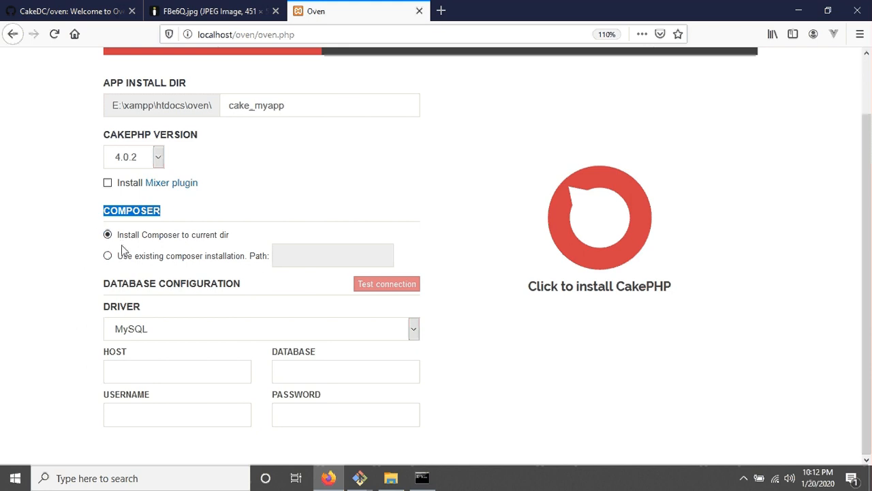
mouse_move(222, 242)
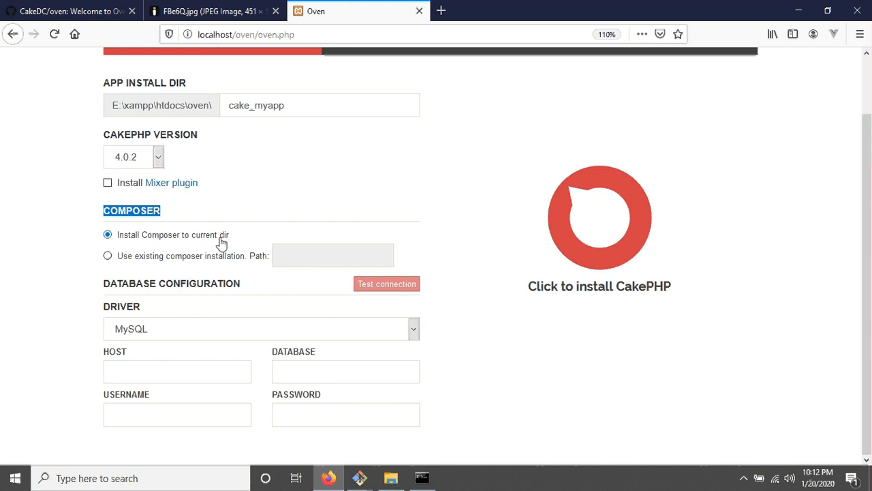
left_click(107, 255)
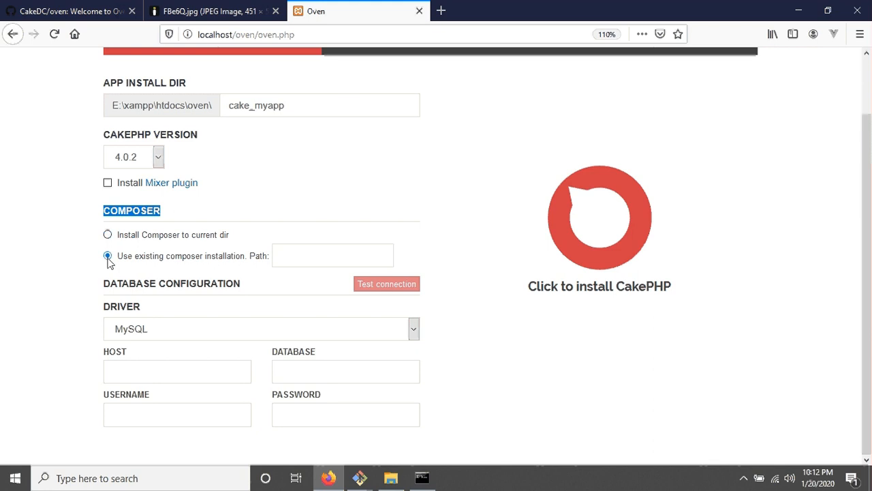
left_click(107, 235)
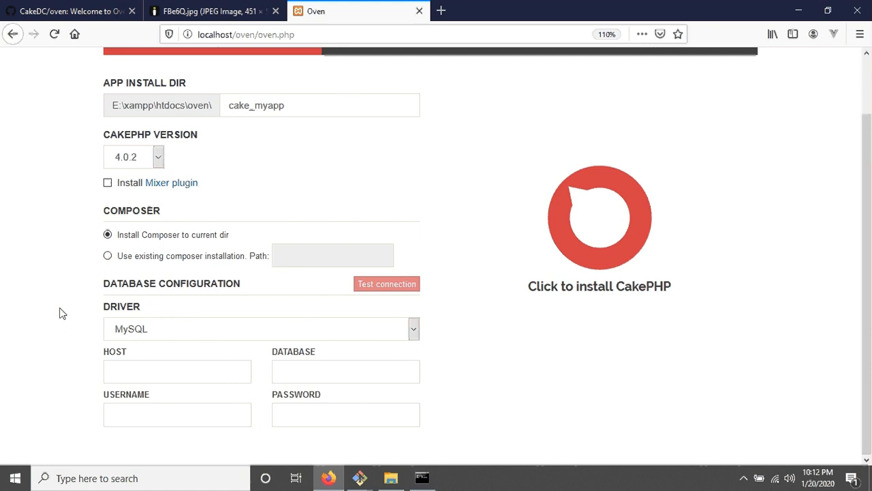
mouse_move(213, 286)
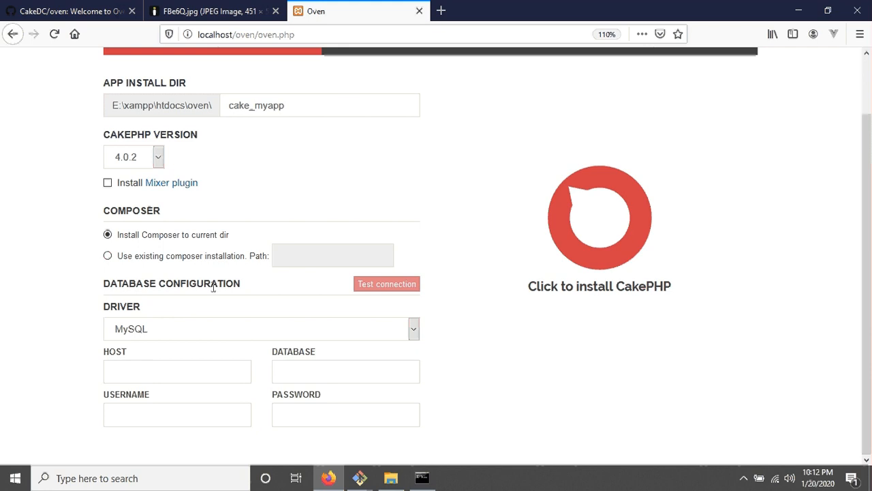
mouse_move(247, 295)
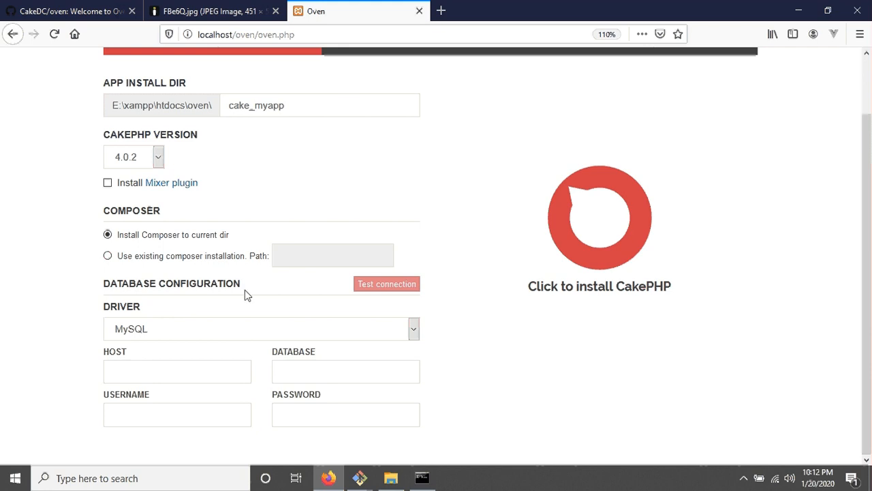
mouse_move(99, 318)
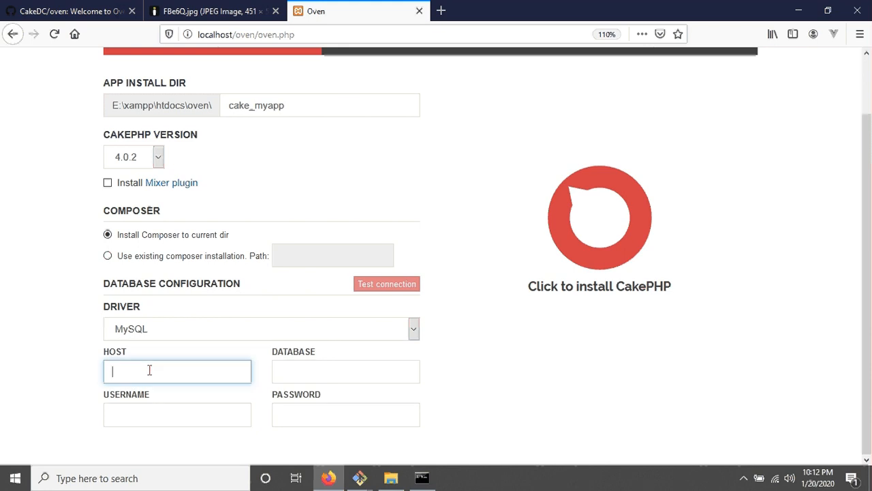
Step: Enter MySQL host 'localhost', username 'root' and database 'tutorial' in Oven
type("local")
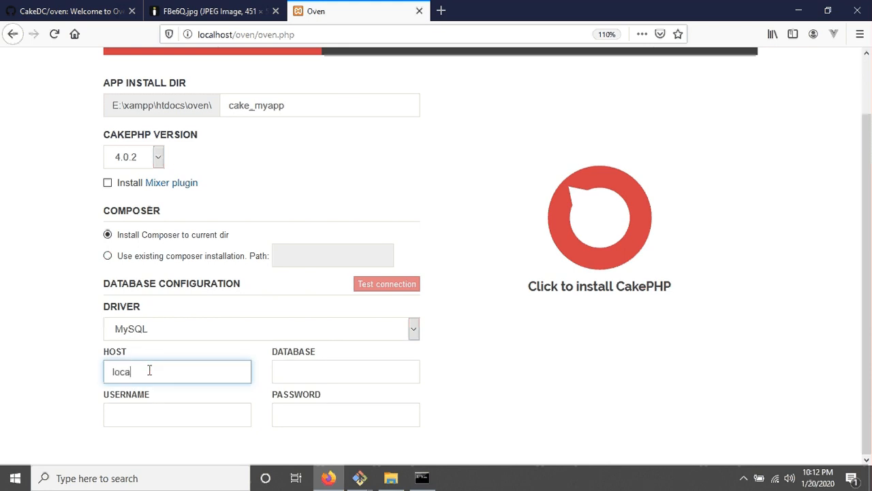
type("lhost")
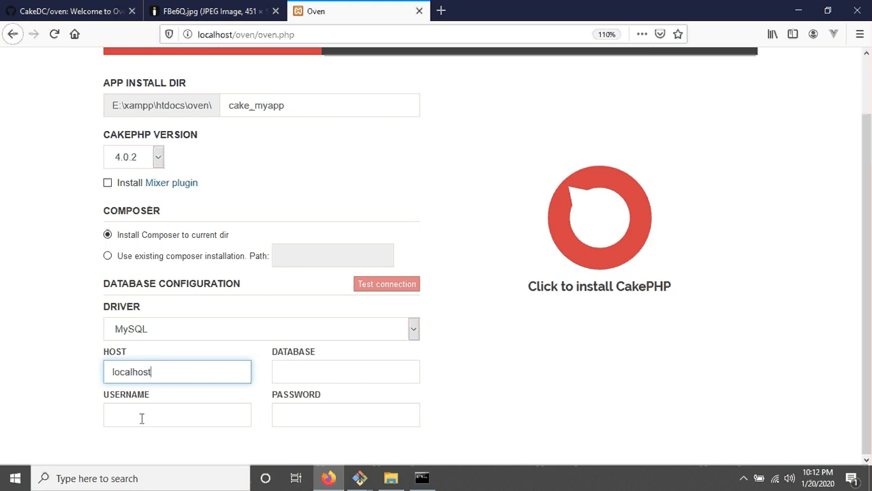
type("root")
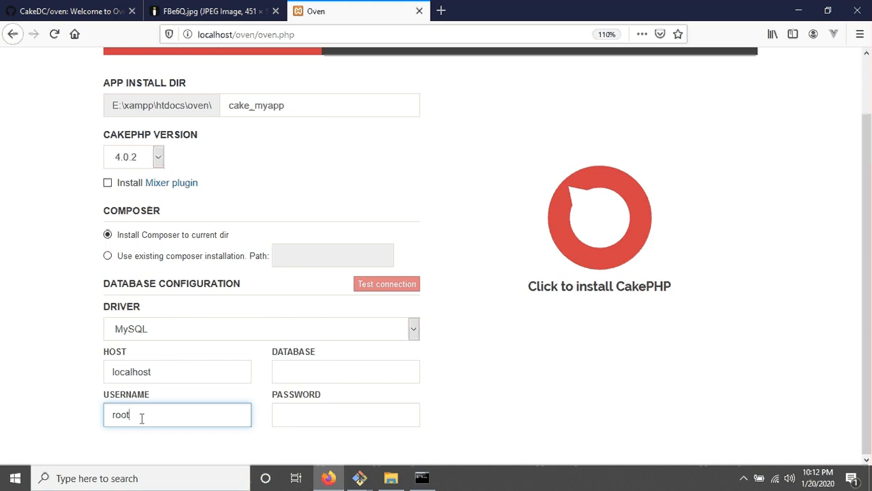
left_click(345, 371)
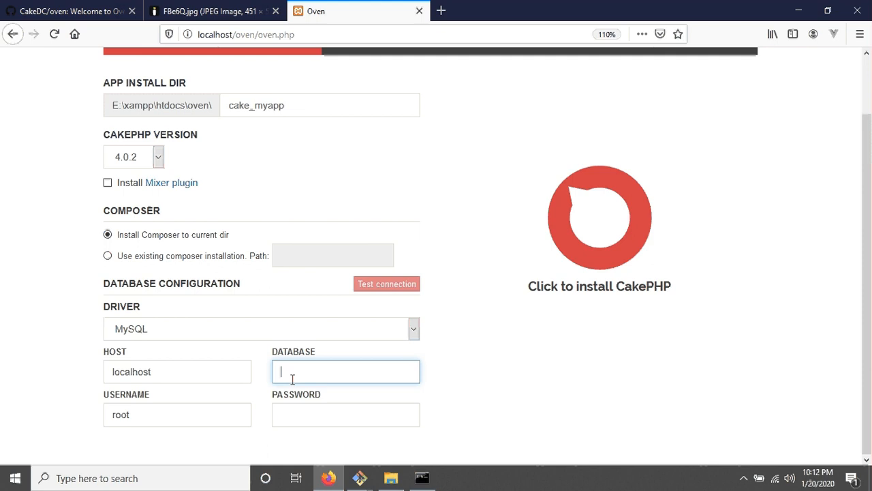
type("tutorial")
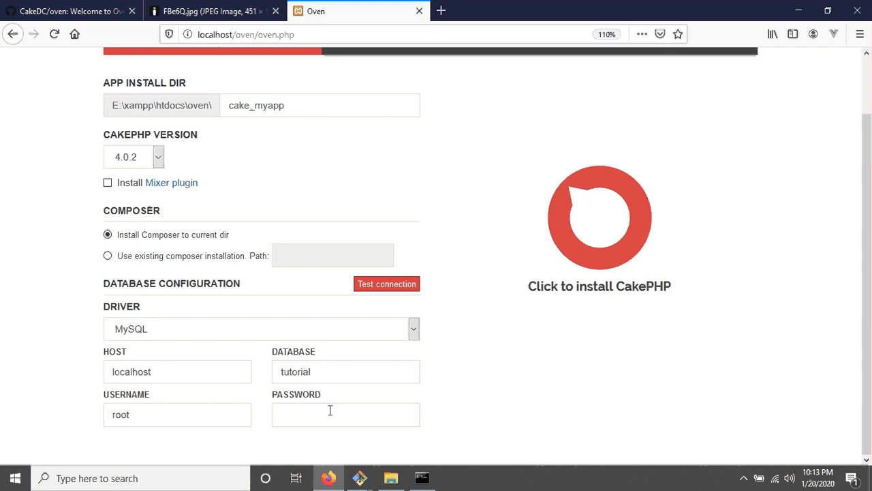
mouse_move(387, 283)
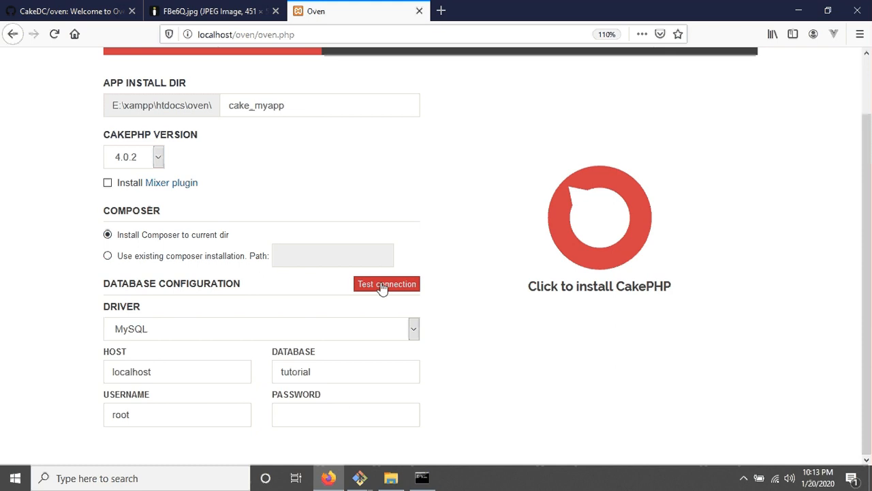
left_click(386, 284)
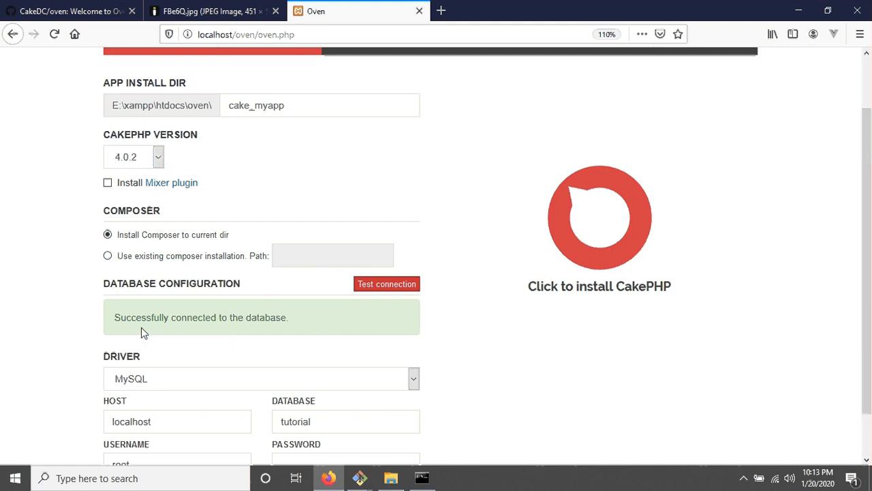
scroll("up", 3)
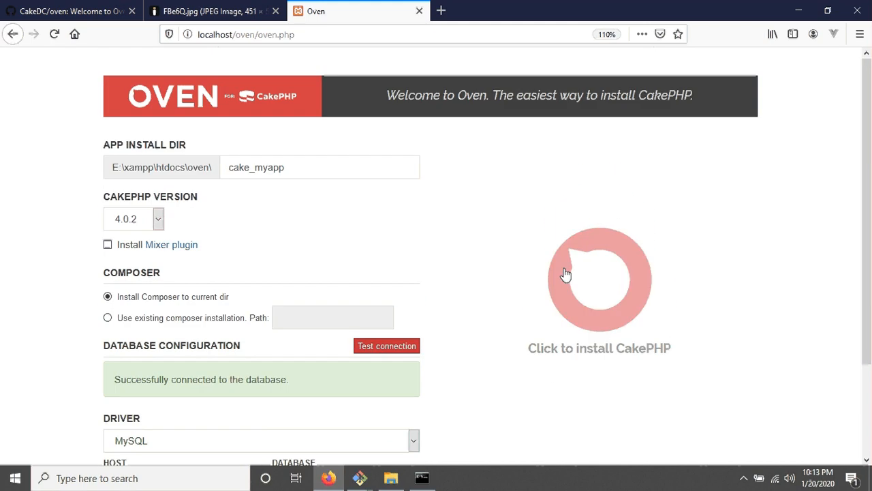
mouse_move(624, 358)
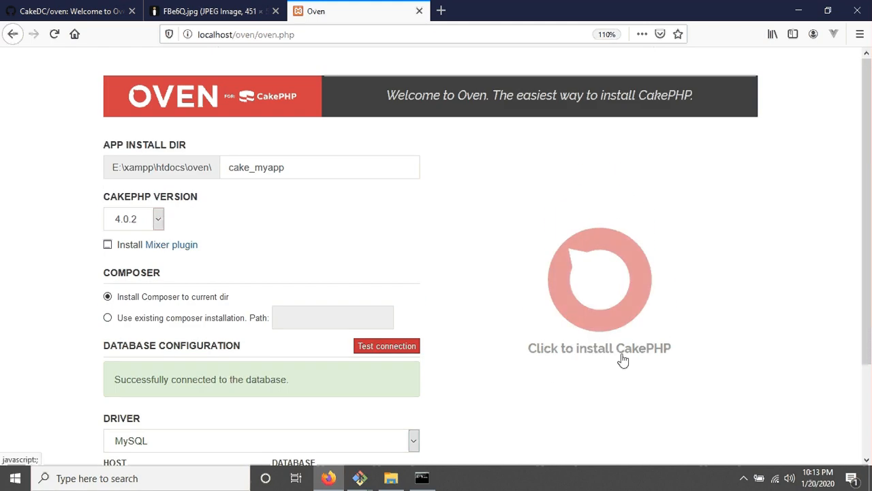
mouse_move(597, 308)
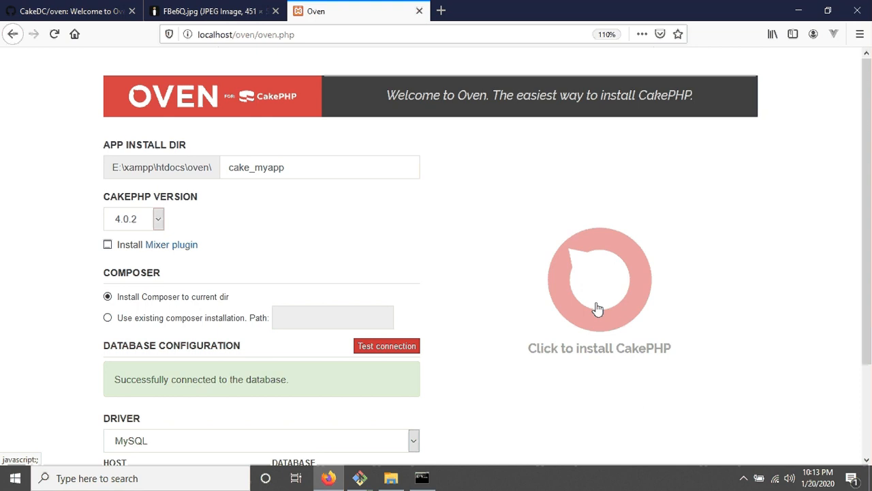
mouse_move(596, 305)
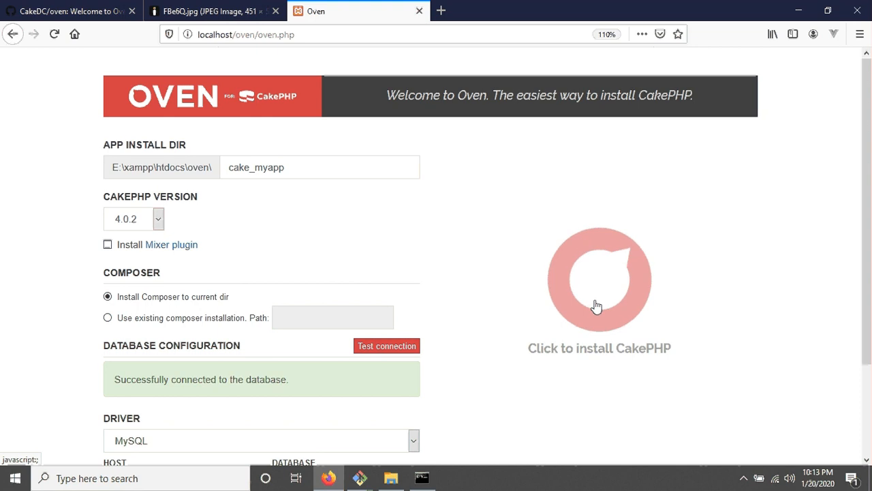
Step: Launch the CakePHP install into cake_myapp and follow the requirements, Composer and setup log
left_click(599, 280)
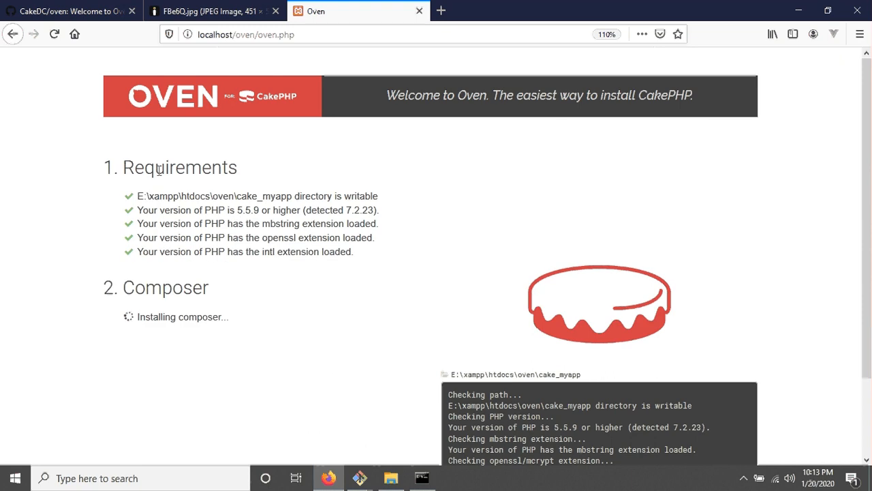
mouse_move(244, 314)
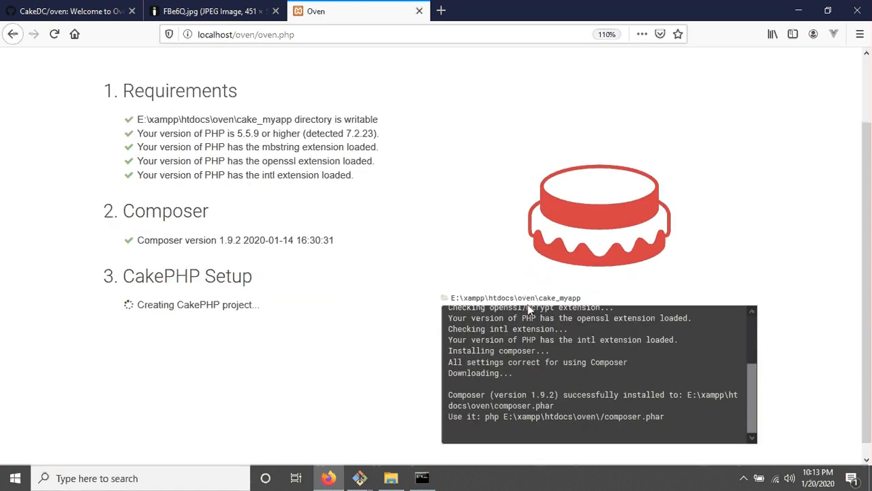
mouse_move(758, 380)
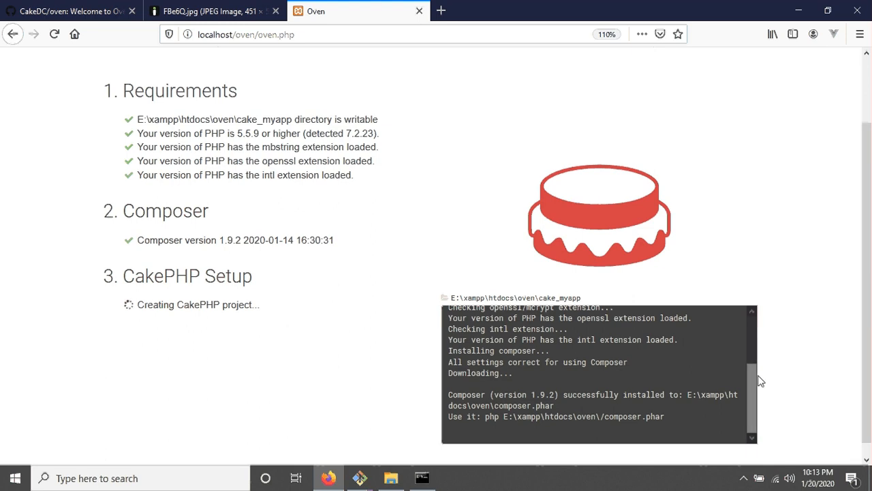
left_click(454, 477)
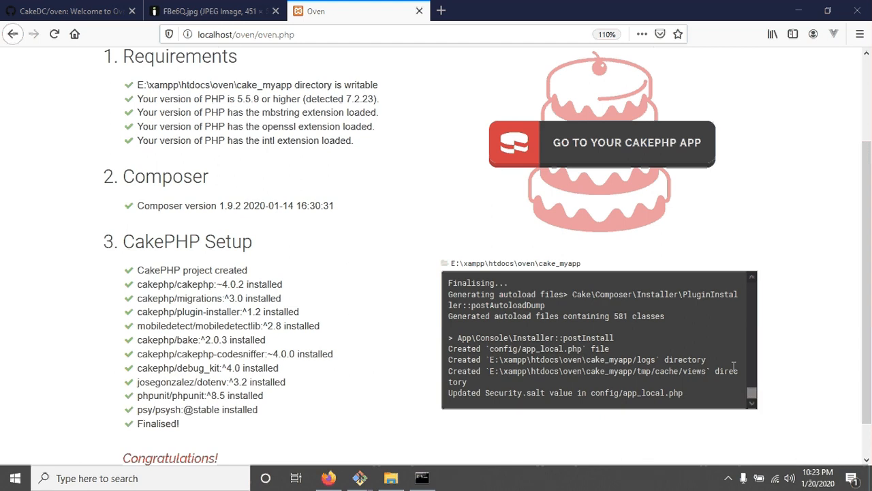
Step: Scroll down to the Congratulations message, then switch to the FBe6Q.jpg screenshot tab
scroll("down", 3)
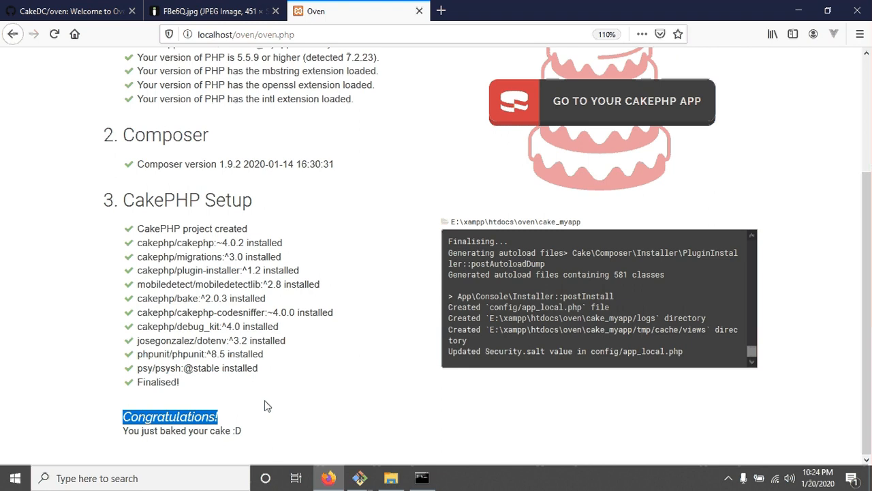
left_click(205, 11)
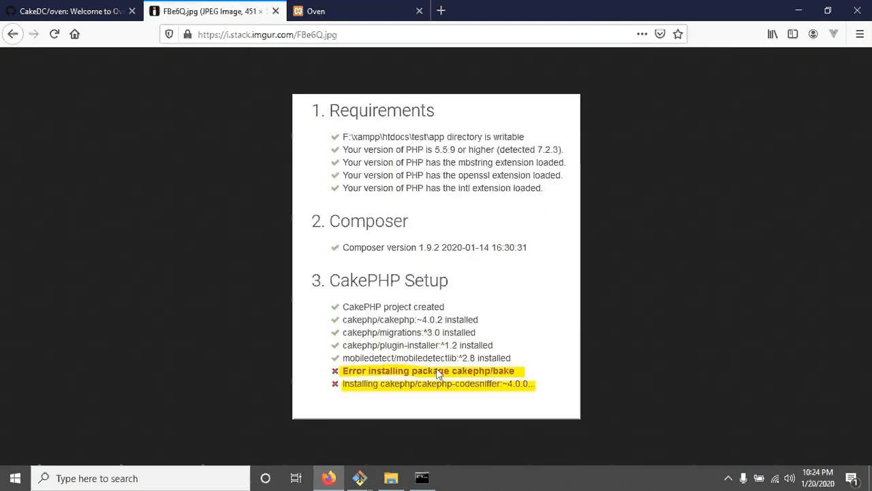
mouse_move(501, 387)
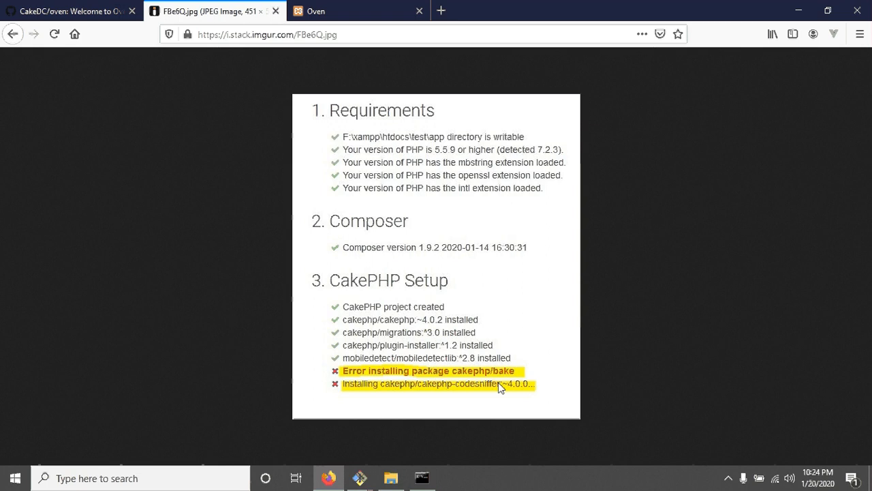
mouse_move(456, 396)
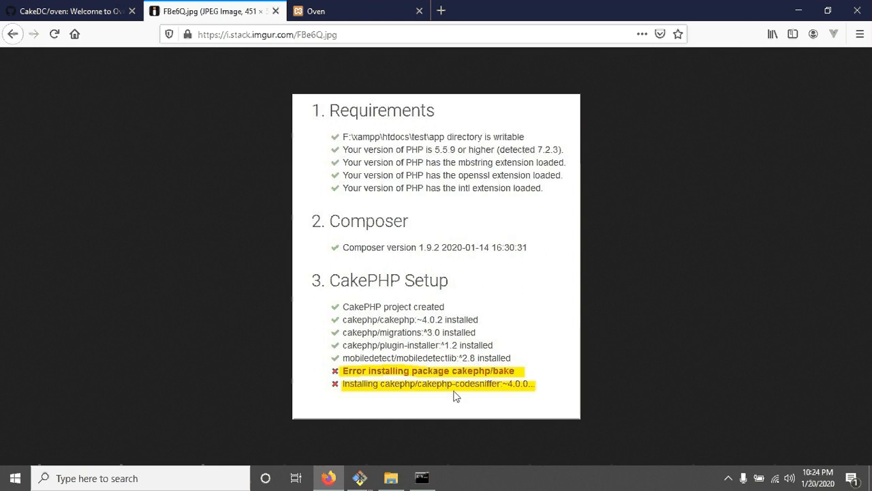
mouse_move(382, 377)
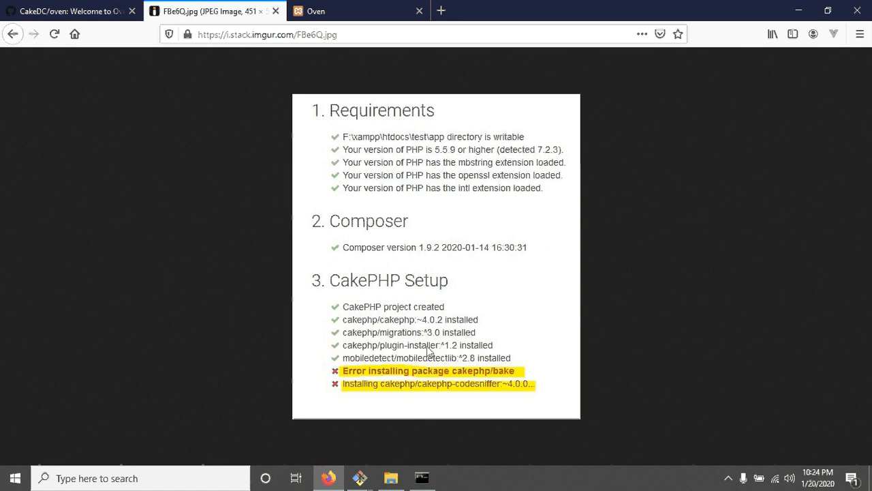
mouse_move(550, 217)
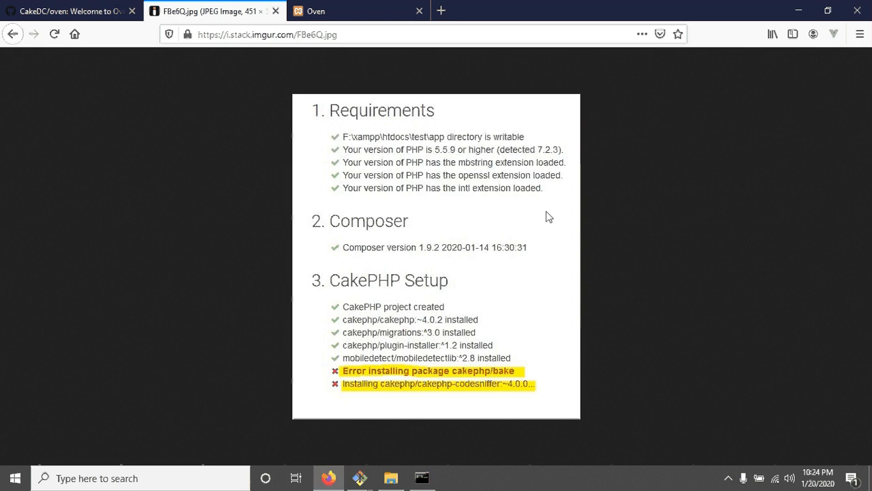
mouse_move(538, 157)
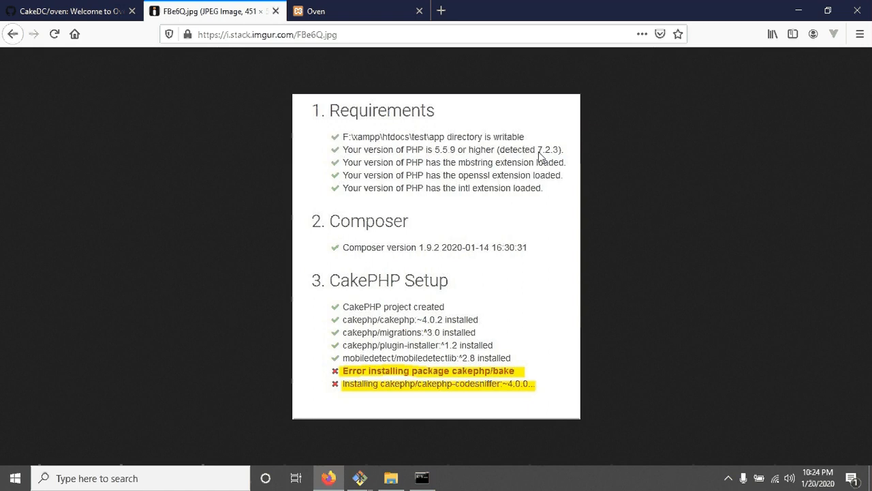
mouse_move(553, 162)
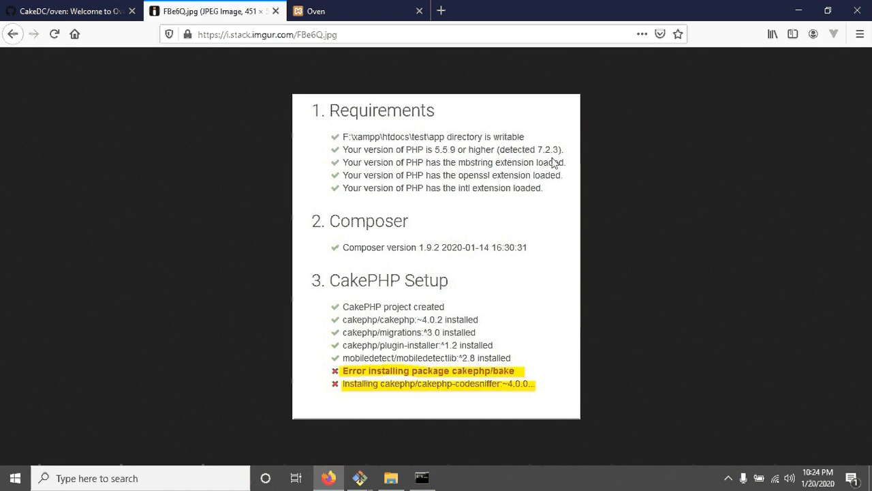
mouse_move(379, 15)
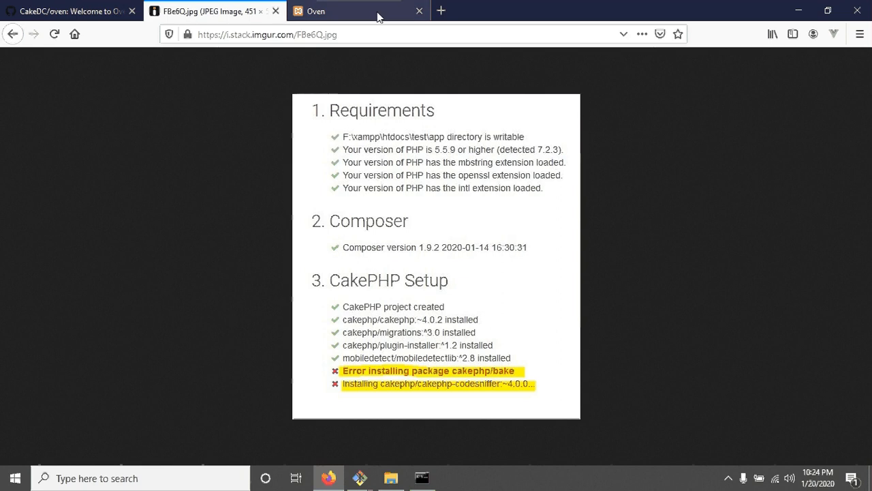
Step: Flip between the CakeDC/oven GitHub tab and the failed-install screenshot, ending on GitHub
left_click(68, 11)
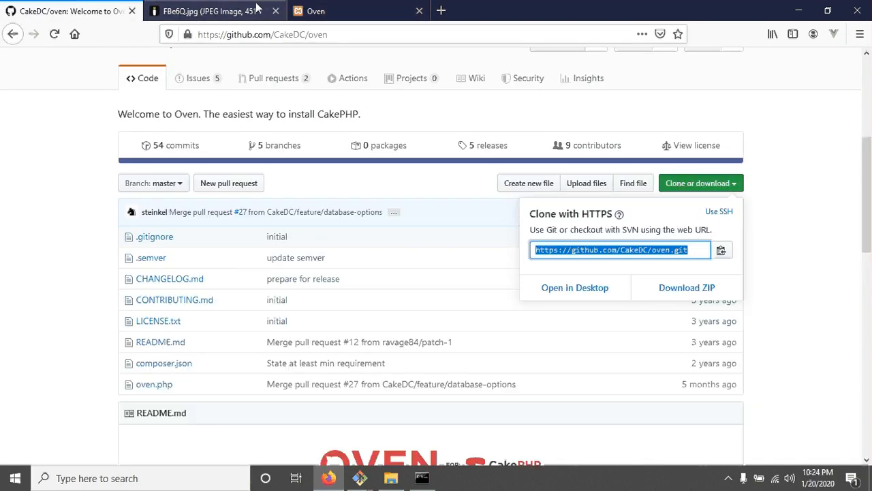
left_click(211, 11)
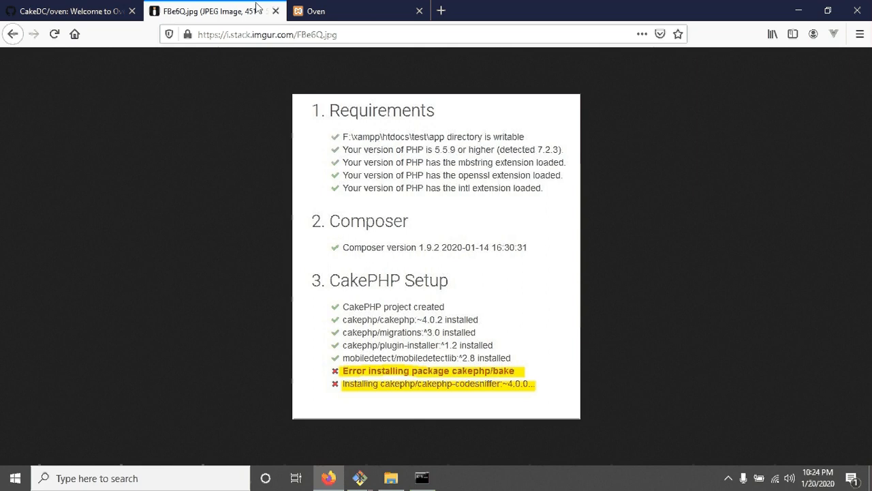
left_click(68, 11)
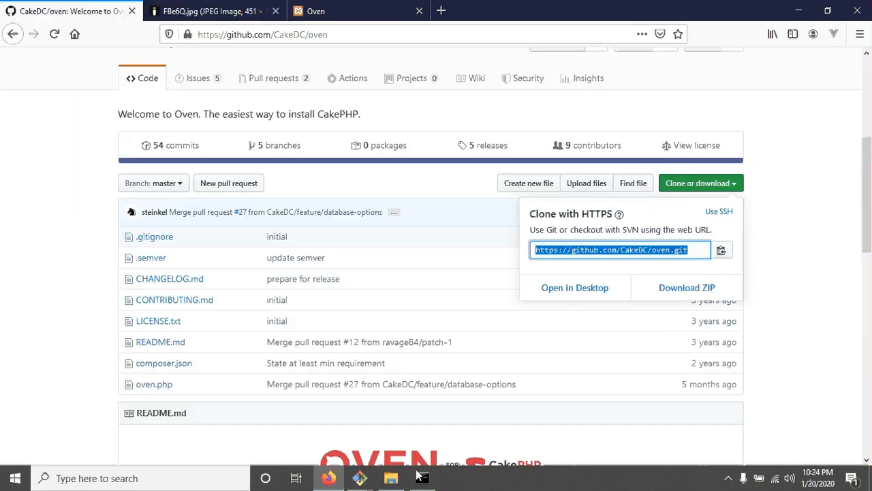
Step: Run php -v in Command Prompt, confirming PHP 7.2.23
left_click(422, 478)
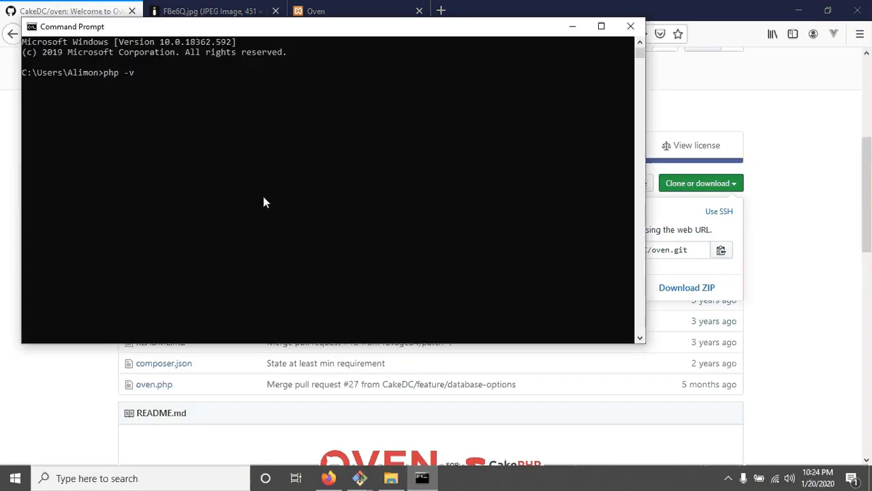
mouse_move(221, 131)
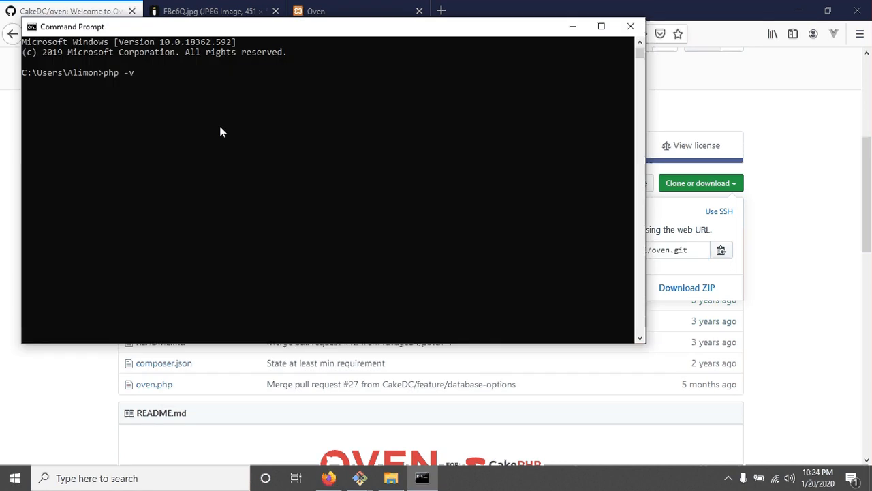
key("Return")
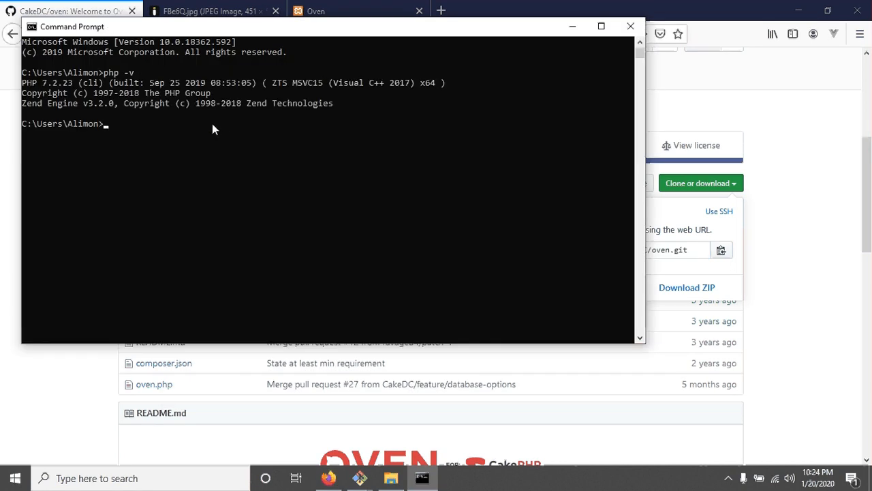
mouse_move(65, 94)
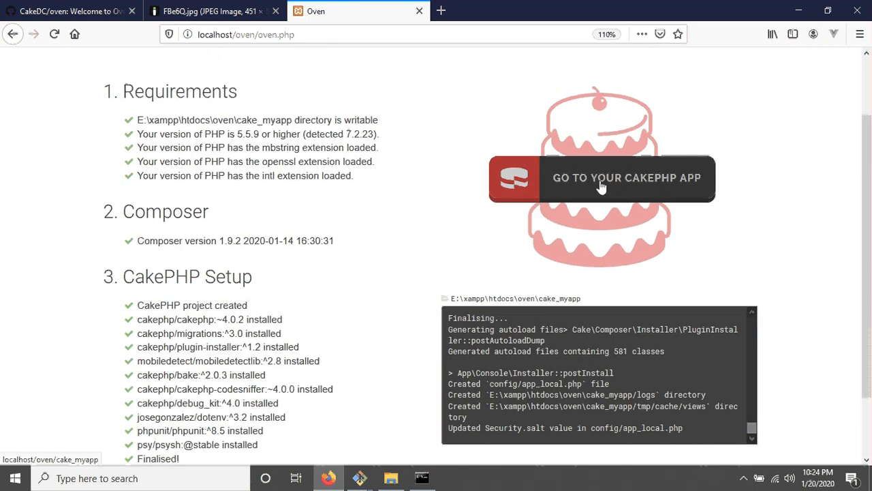
Step: Open the cake_myapp app from Oven, showing the CakePHP 4.0.2 welcome page
left_click(603, 178)
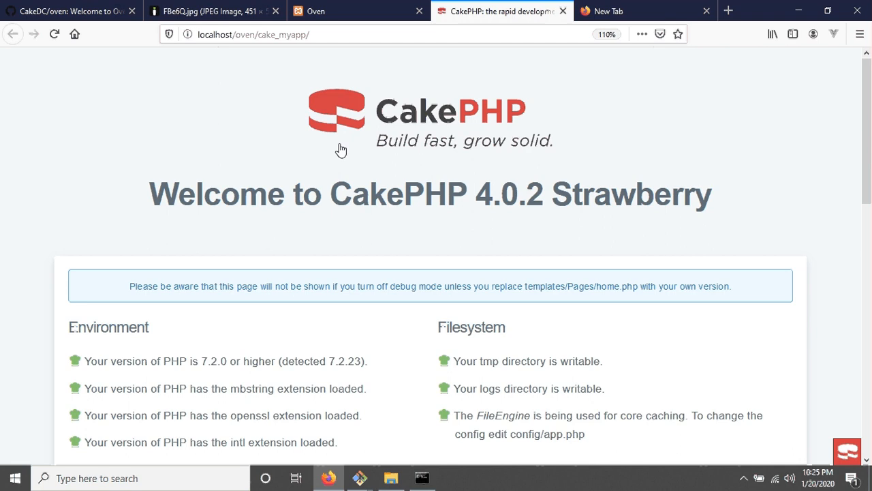
scroll("down", 3)
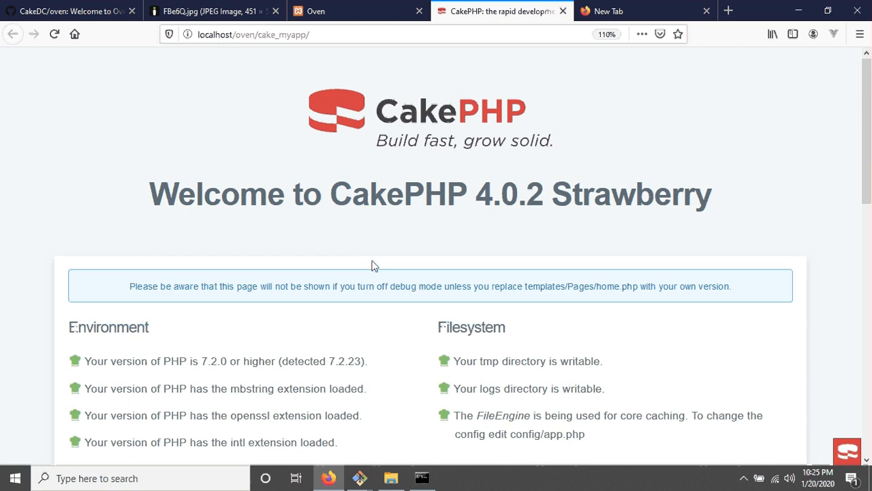
mouse_move(513, 222)
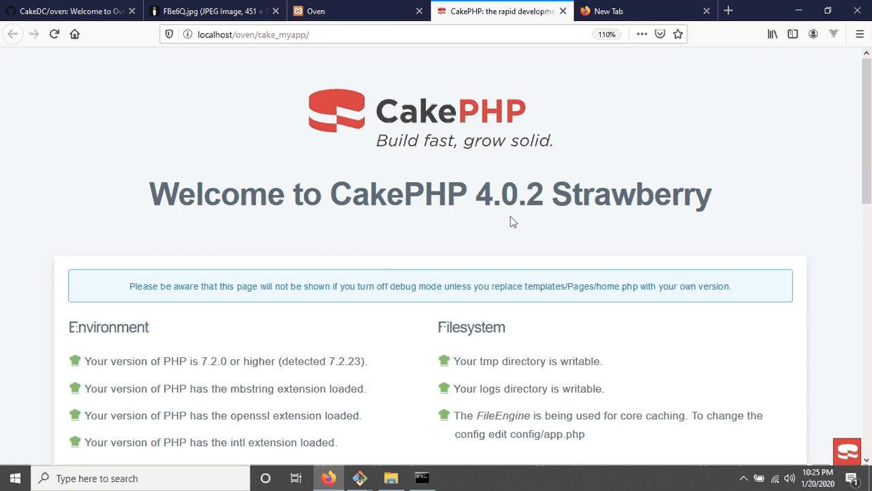
mouse_move(525, 301)
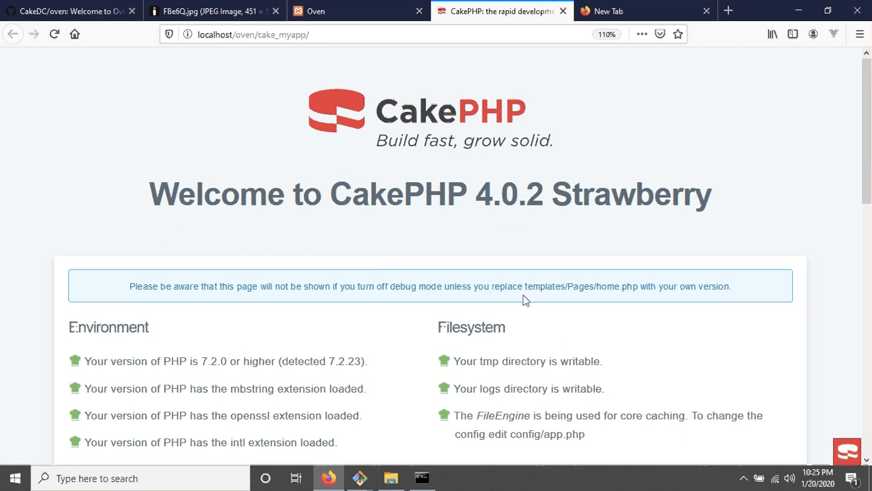
scroll("down", 3)
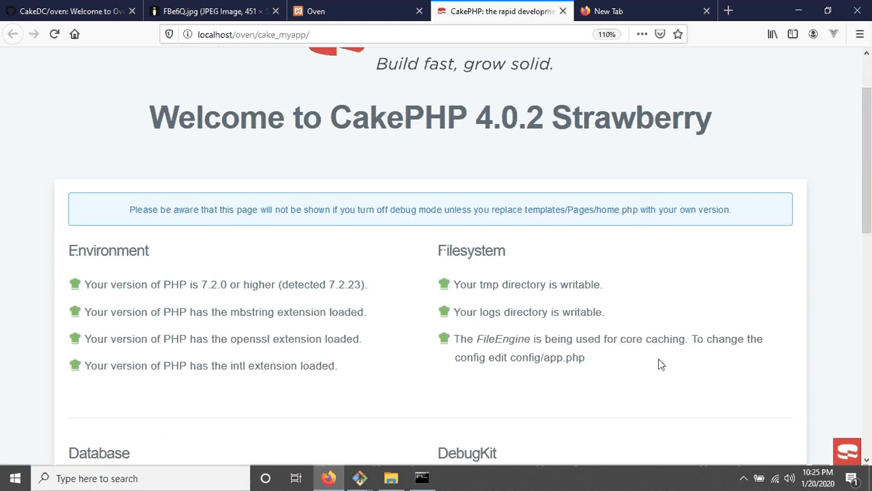
scroll("down", 3)
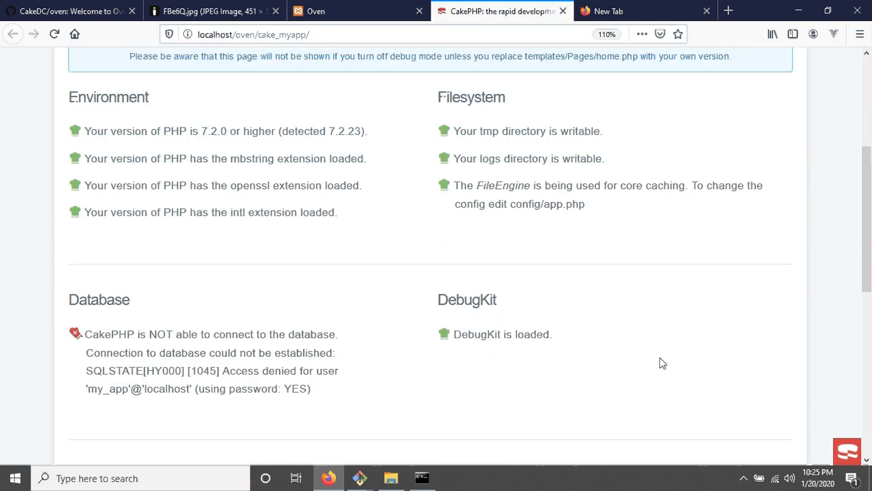